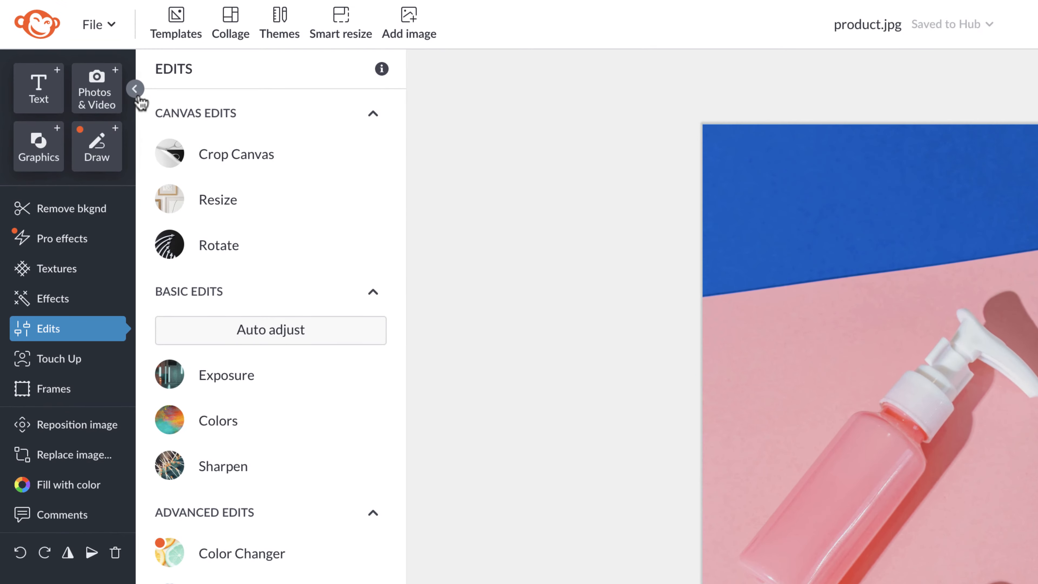
# Tour the tools sidebar, the Text panel and the stock photo library.
pyautogui.click(135, 88)
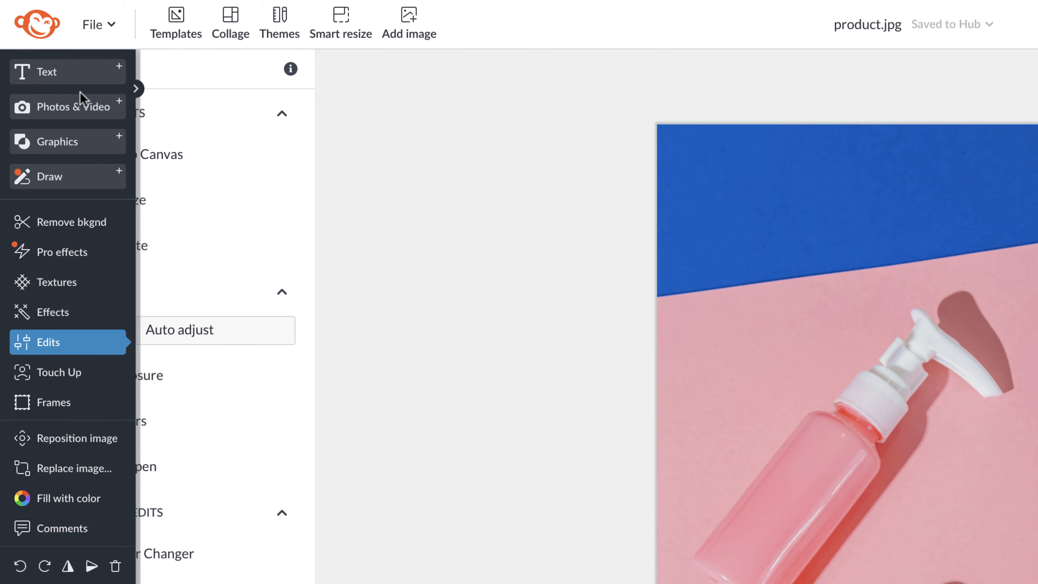
pyautogui.moveTo(139, 105)
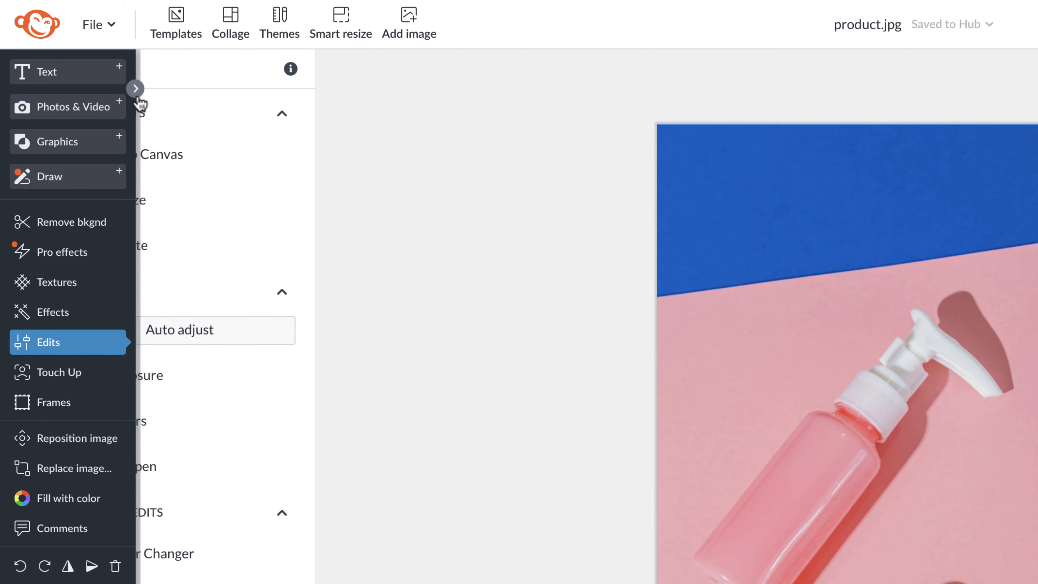
pyautogui.click(135, 89)
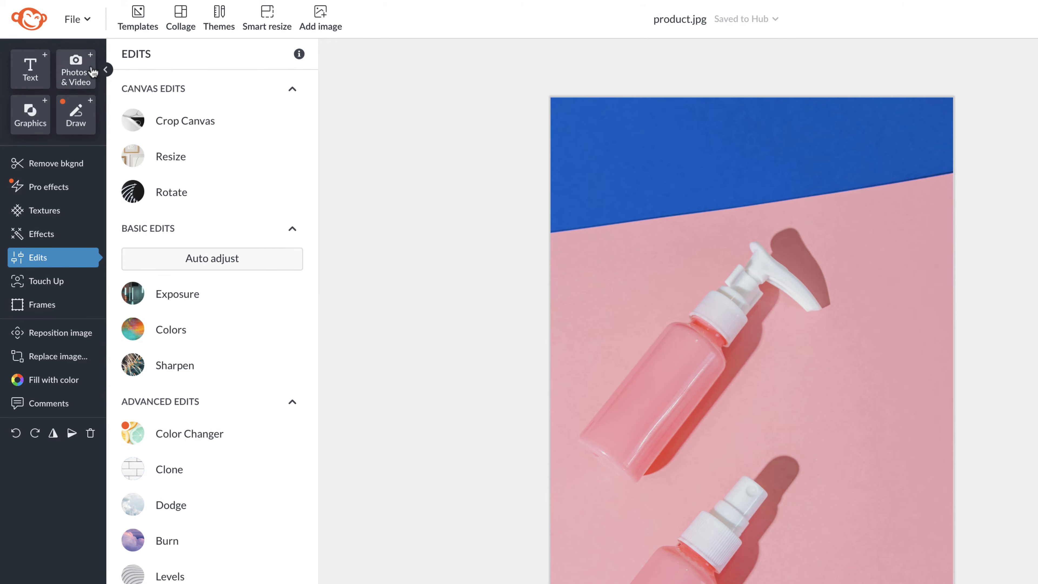
pyautogui.click(30, 69)
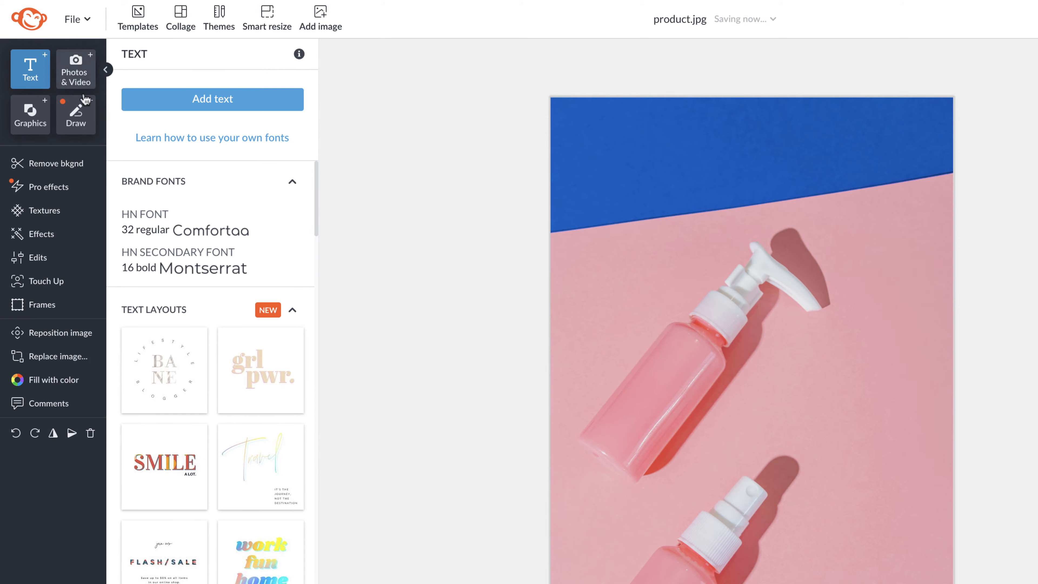
pyautogui.click(75, 68)
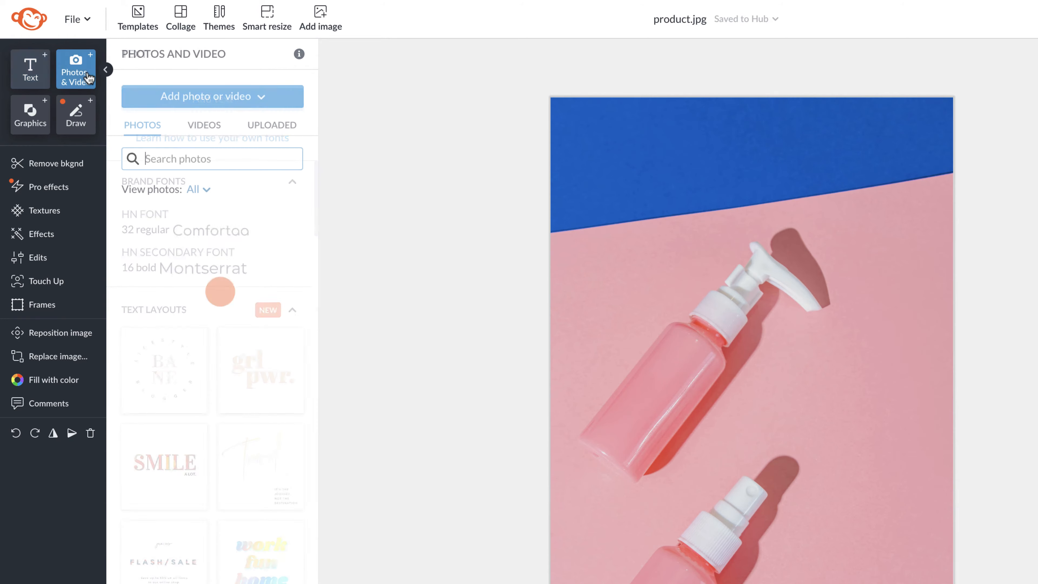
# Search the stock photos for 'product', then move on to the Graphics library.
pyautogui.click(212, 159)
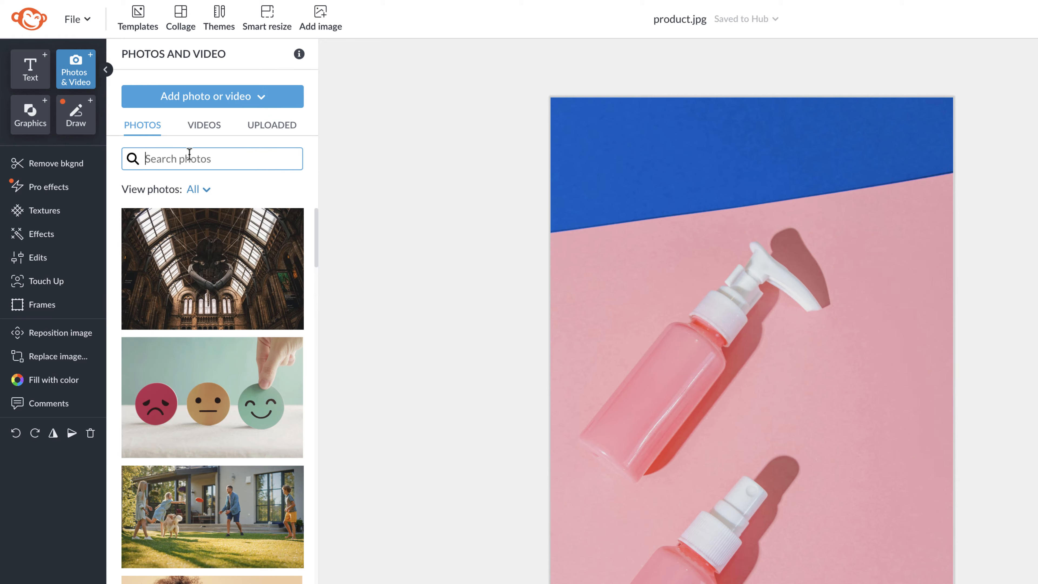
pyautogui.write('product')
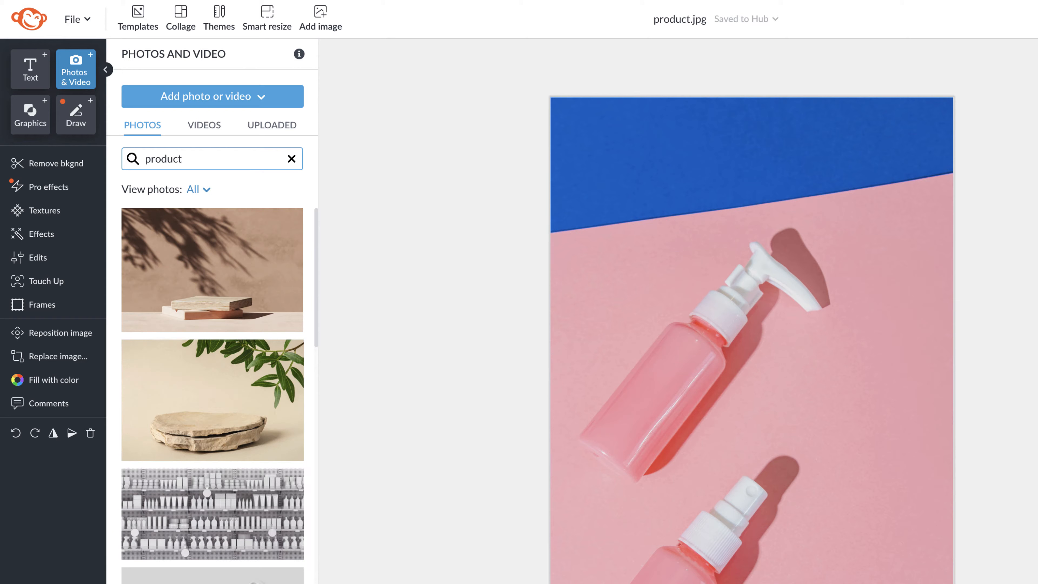
pyautogui.click(30, 115)
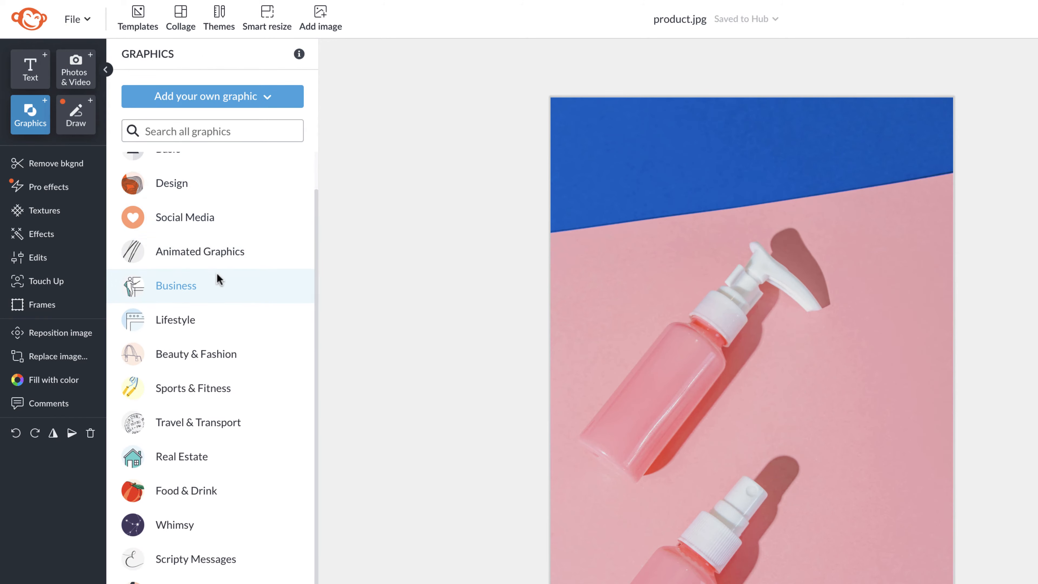
# Browse the Business and Scripty Messages graphics categories and return to the category list.
pyautogui.click(176, 286)
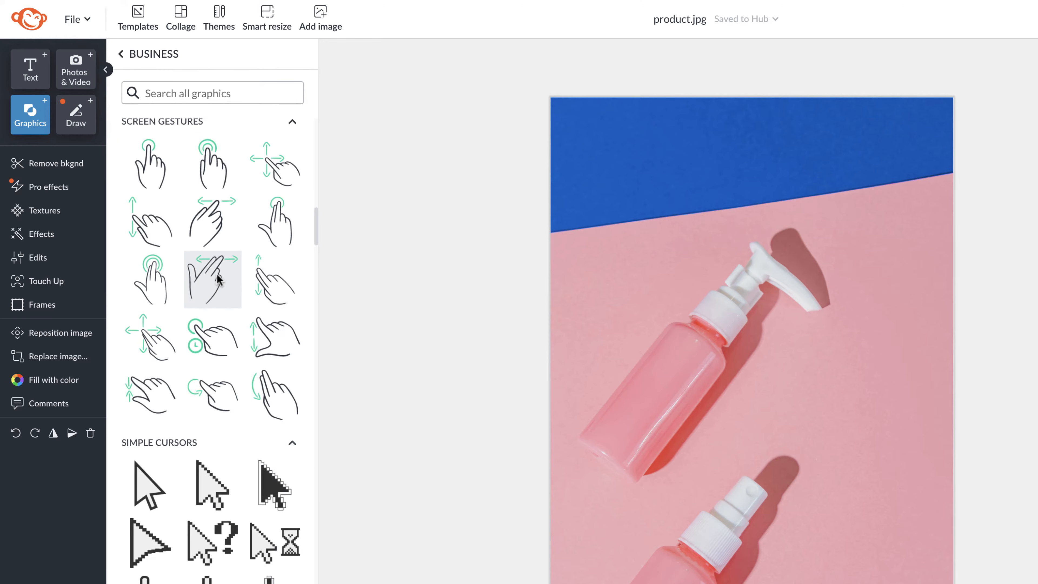
pyautogui.click(121, 54)
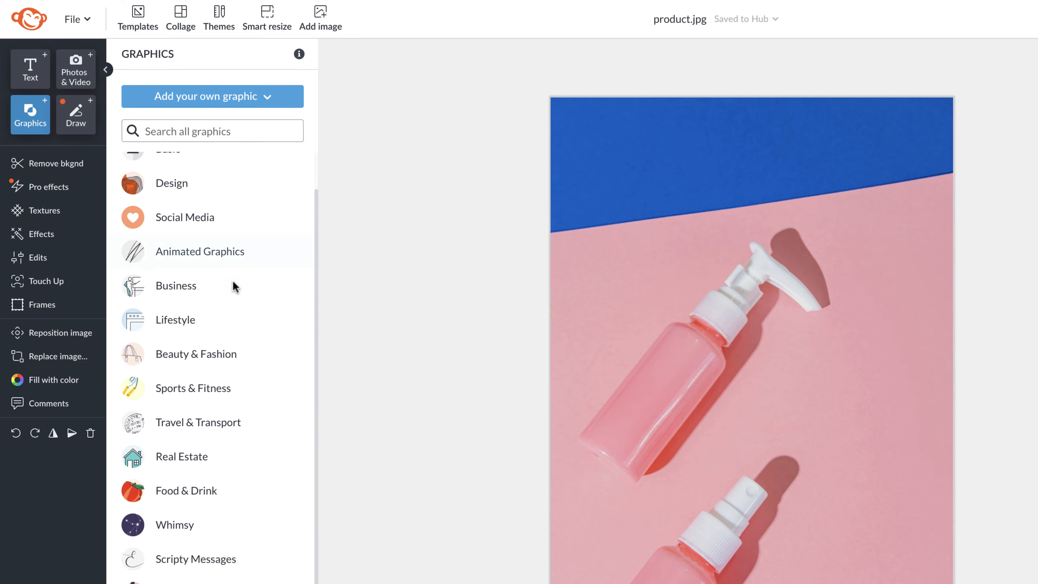
pyautogui.click(196, 354)
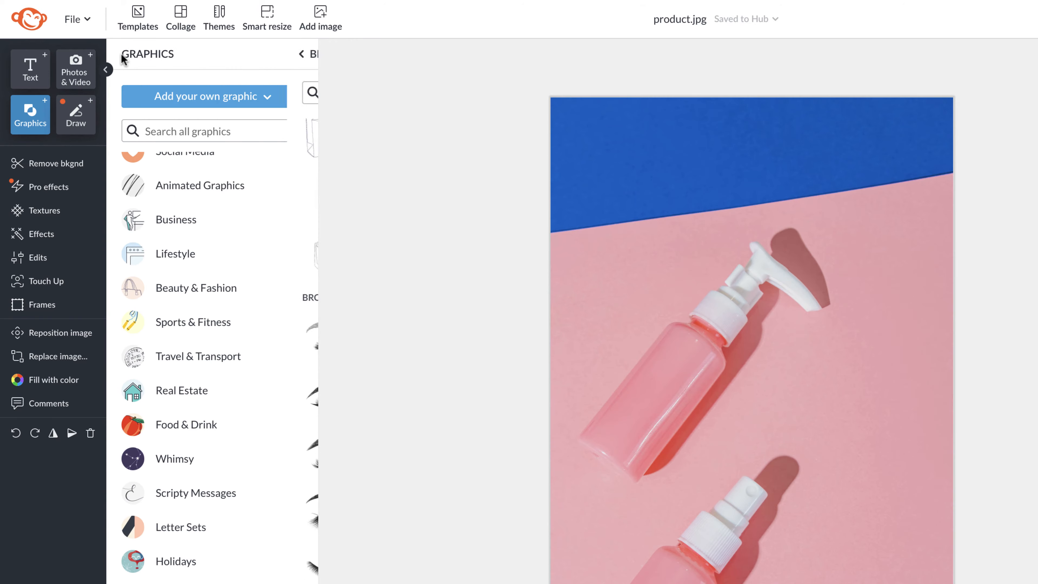
pyautogui.scroll(-3)
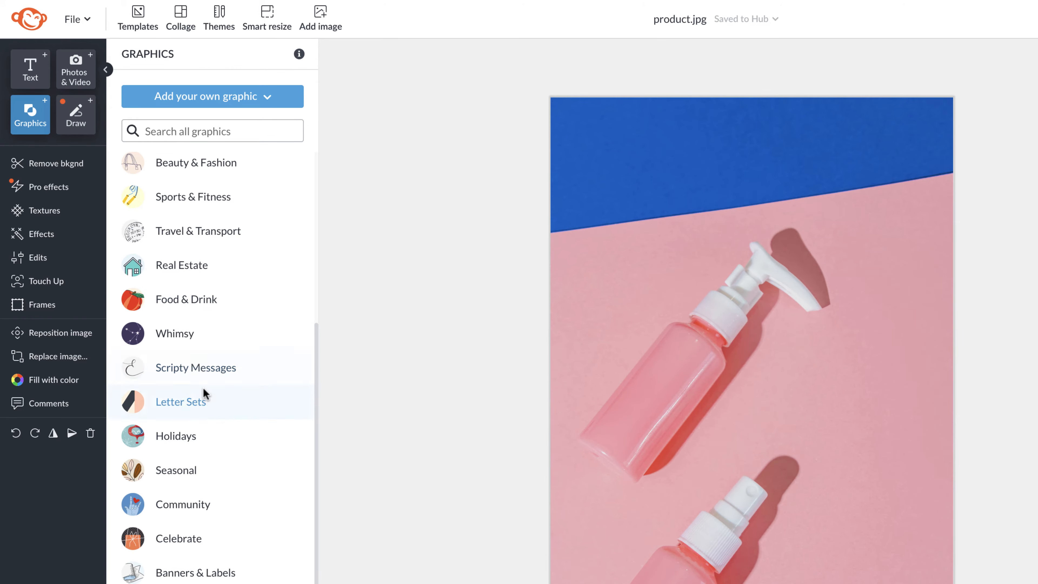
pyautogui.click(196, 368)
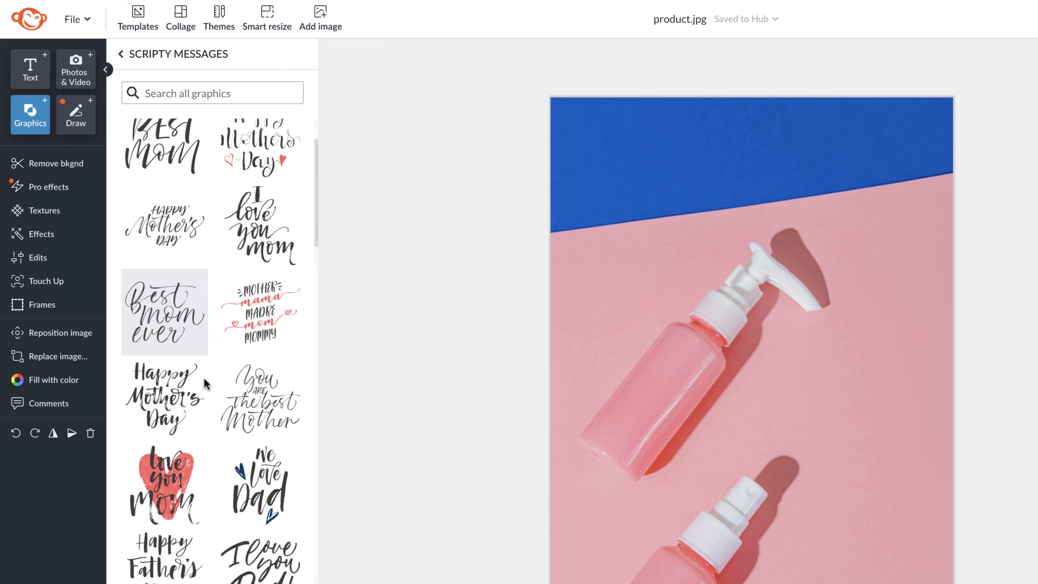
pyautogui.click(122, 54)
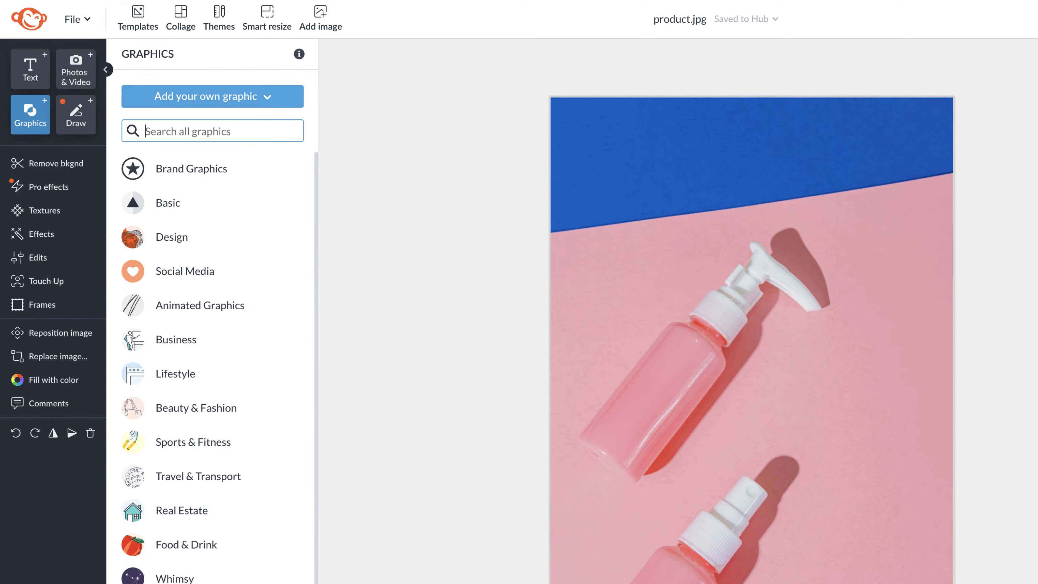
# Search all graphics for 'real estate' and look through the 42 results.
pyautogui.write('real estate')
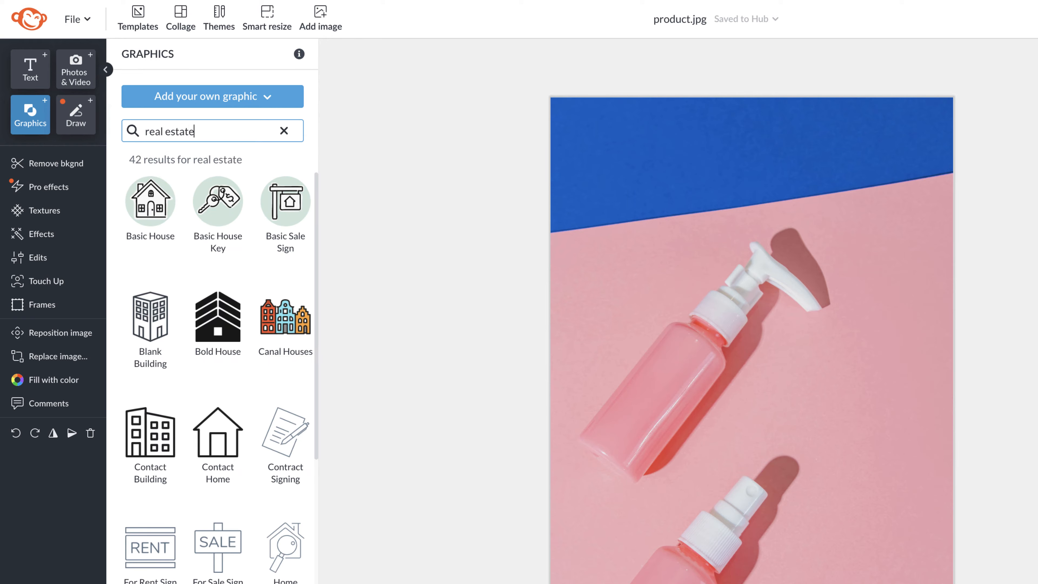
pyautogui.moveTo(295, 257)
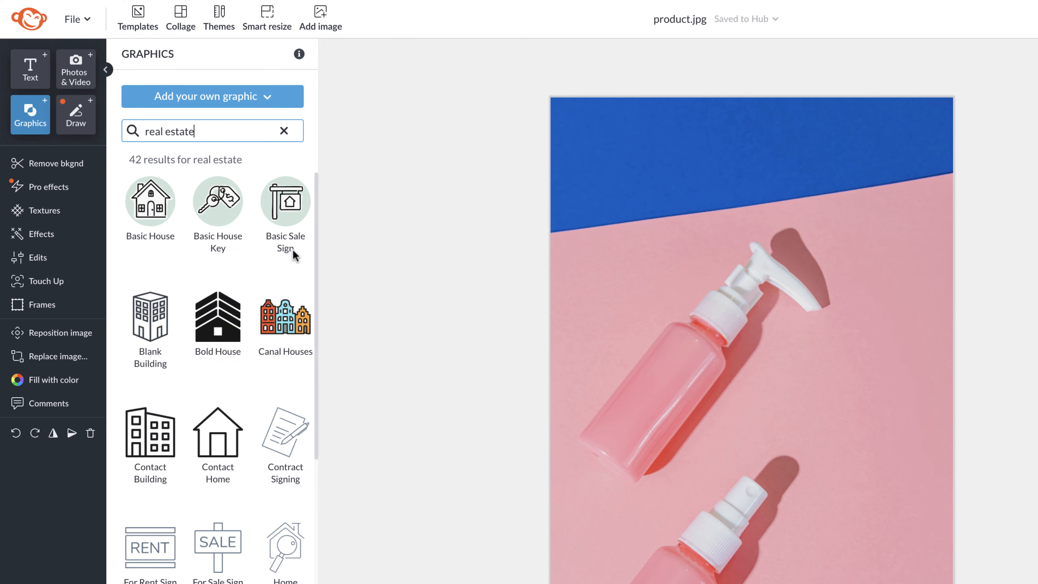
pyautogui.scroll(-3)
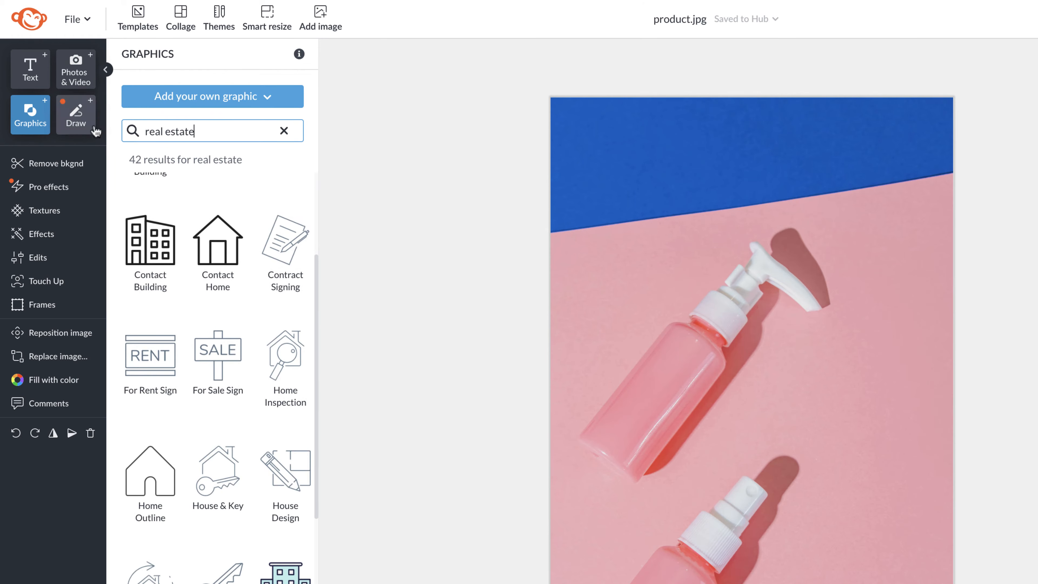
# Show the Draw panel with its basic and premium brushes.
pyautogui.click(76, 115)
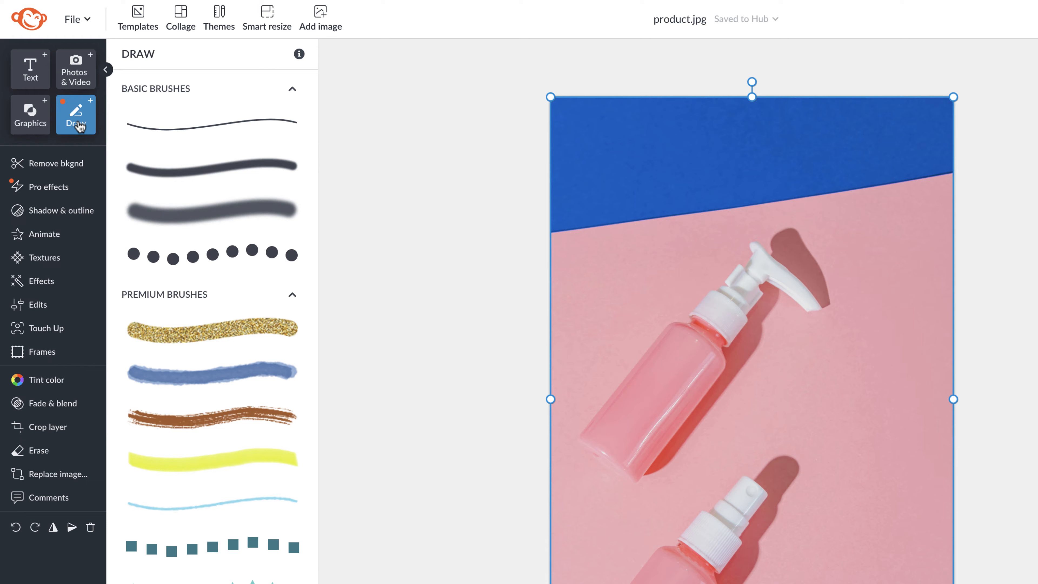
pyautogui.moveTo(50, 163)
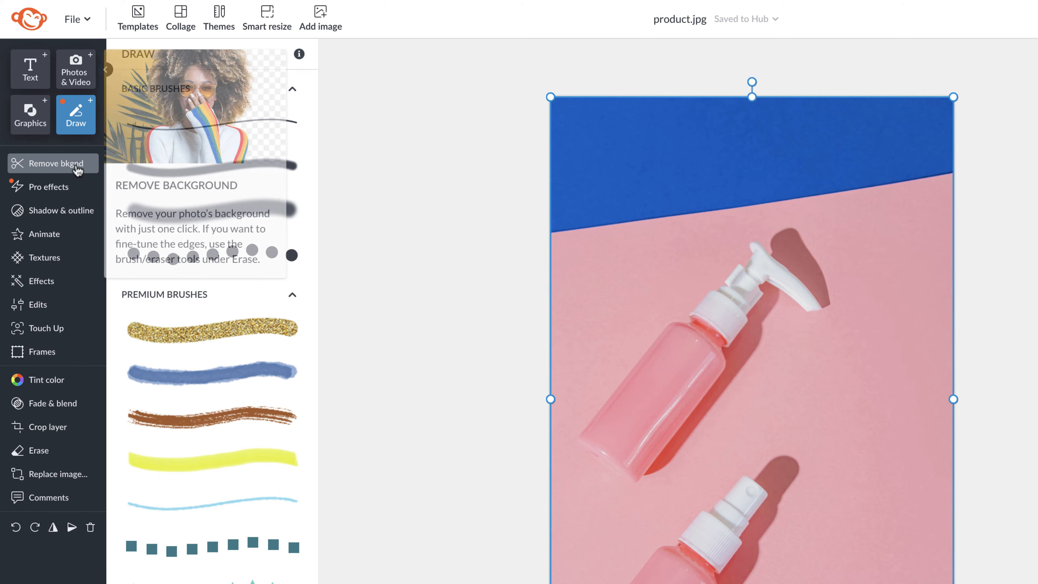
# Remove the photo's background, leaving the pink bottles on teal, and list the pro effects.
pyautogui.click(51, 164)
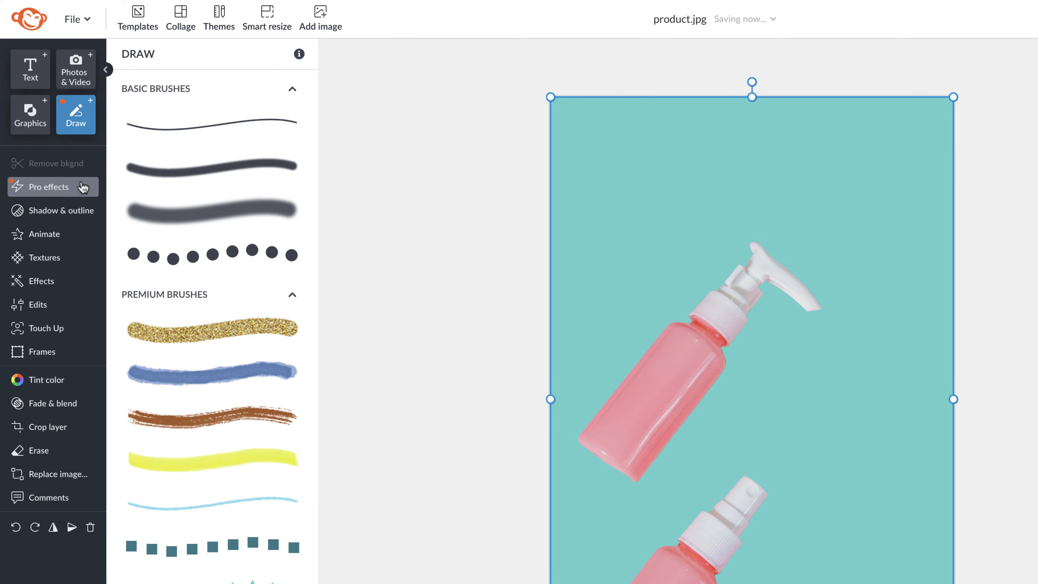
pyautogui.click(47, 186)
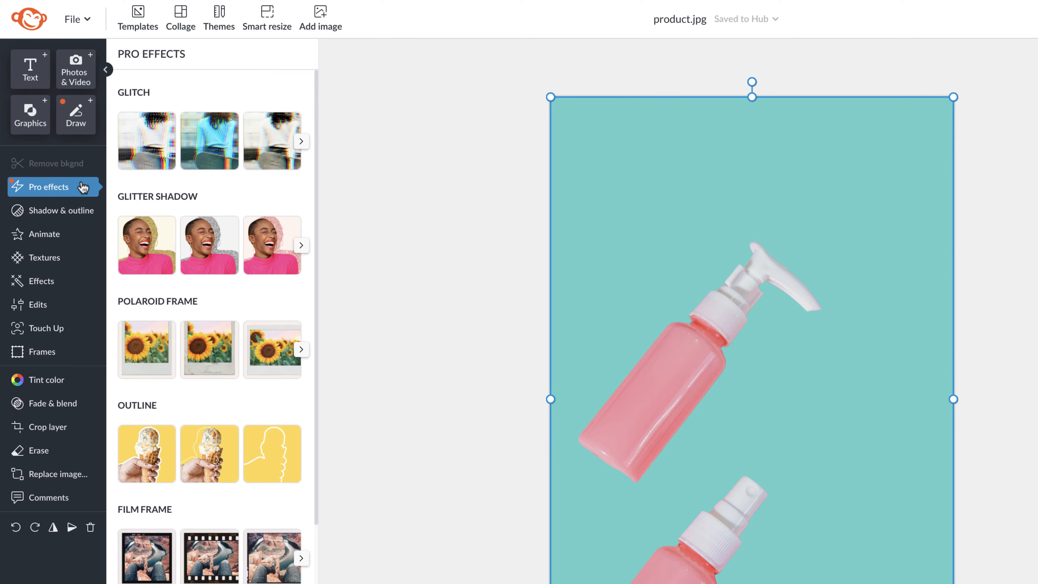
pyautogui.moveTo(53, 210)
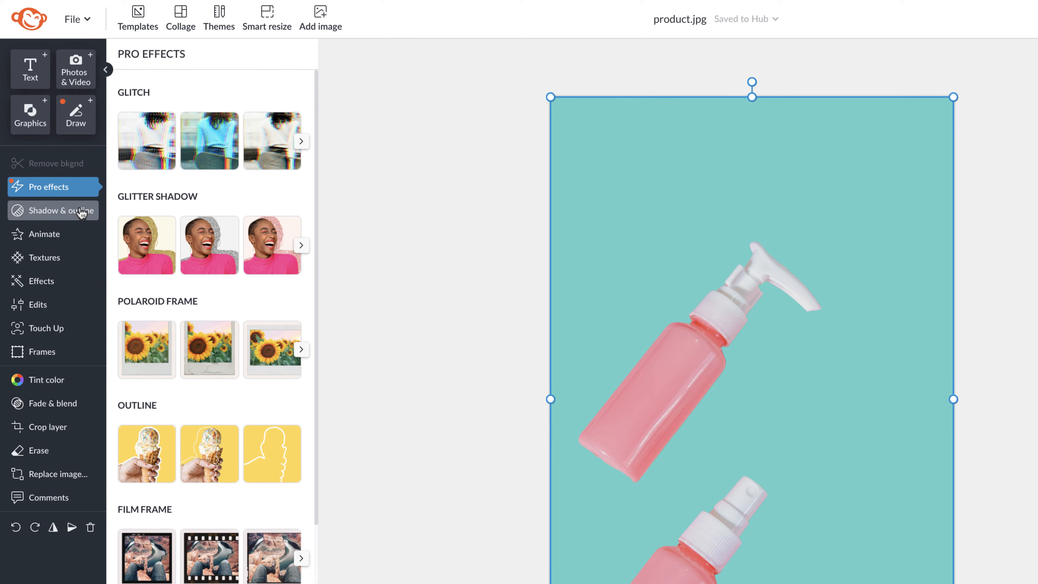
# Give the bottles a thinner white outline and a purple drop shadow, trying the knockout option.
pyautogui.click(59, 210)
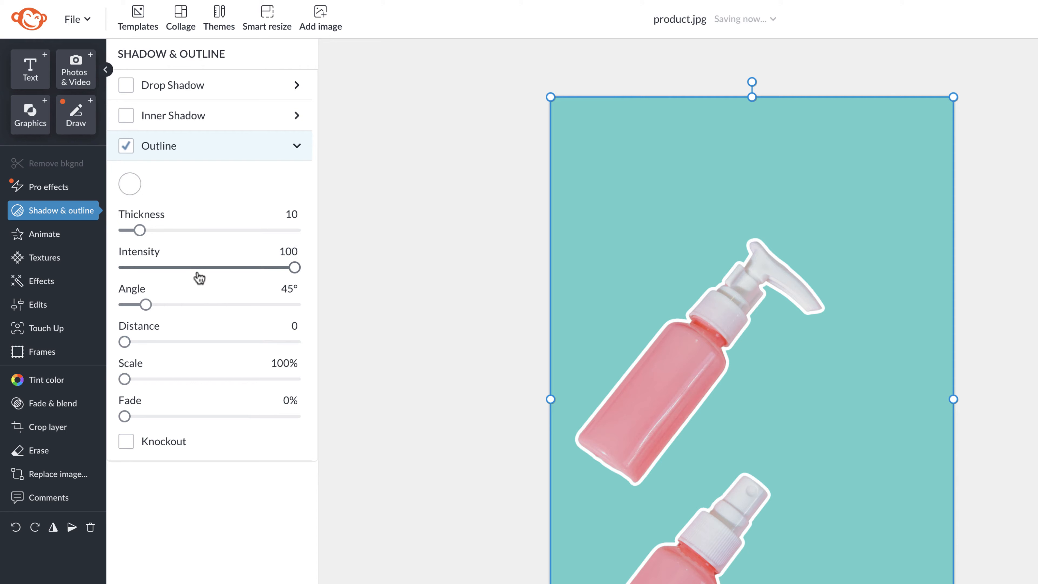
pyautogui.moveTo(141, 230); pyautogui.dragTo(136, 230)
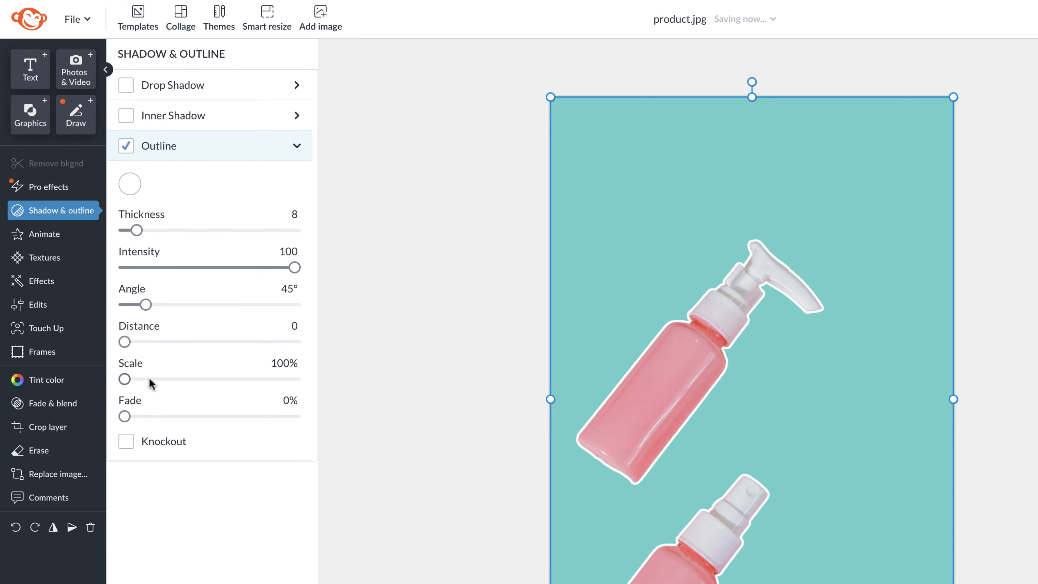
pyautogui.click(125, 442)
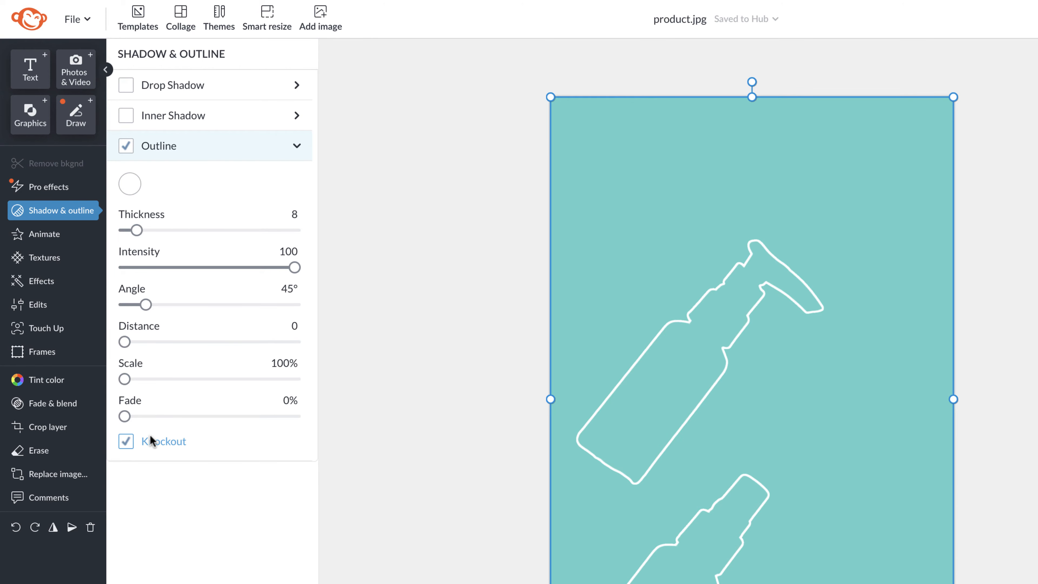
pyautogui.click(126, 441)
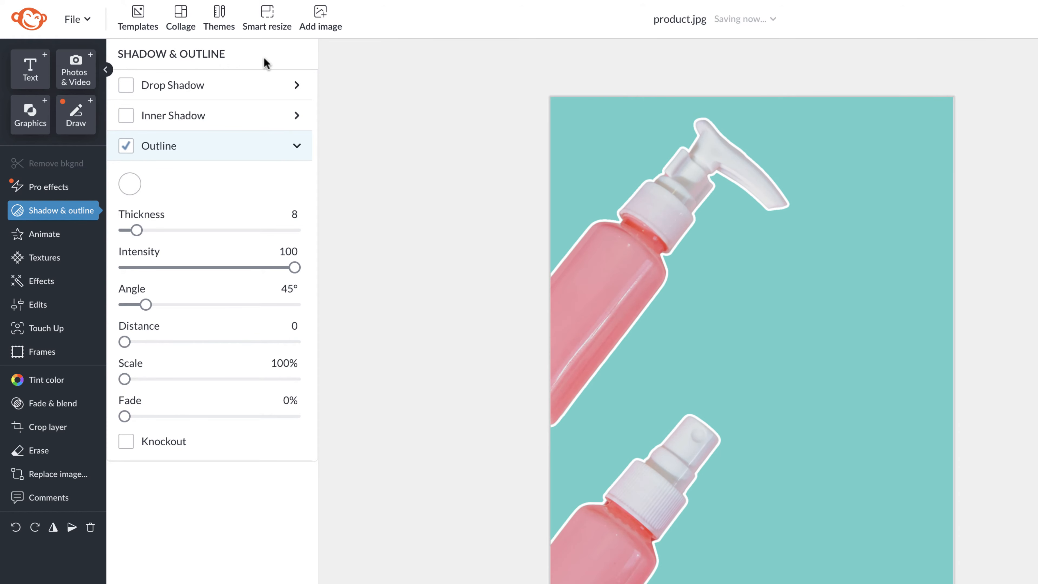
pyautogui.click(126, 85)
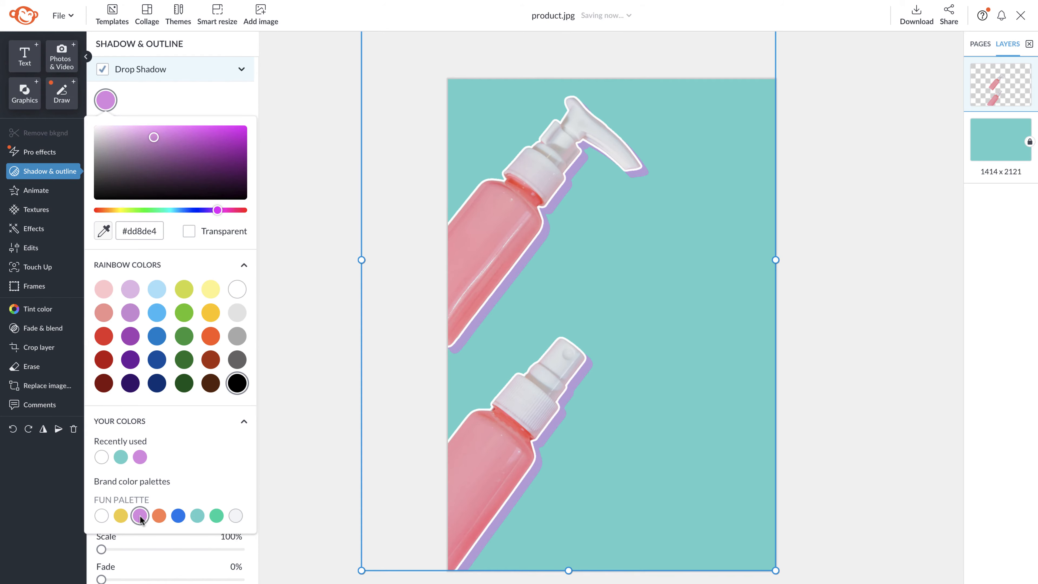
pyautogui.click(178, 516)
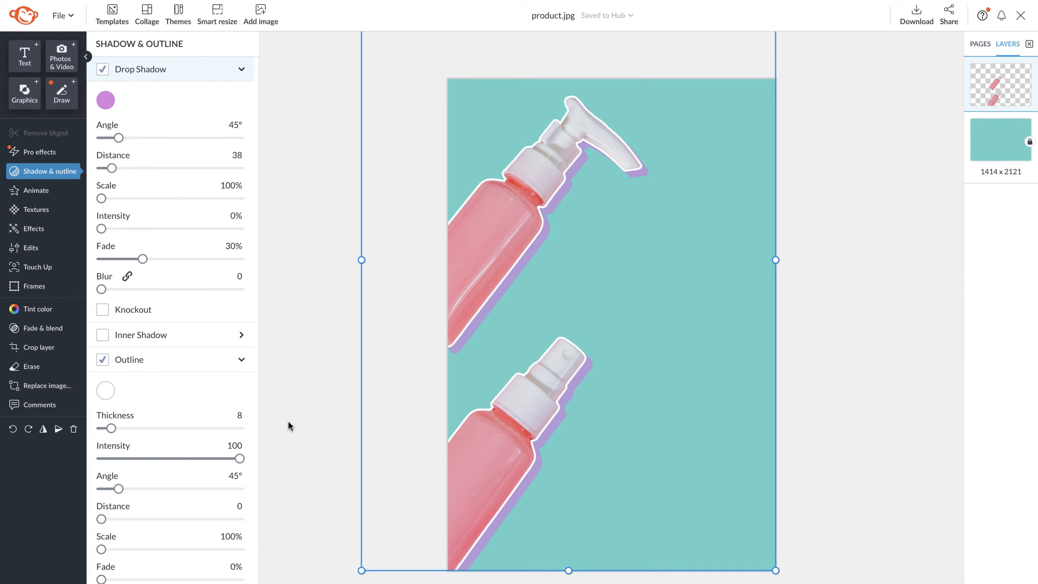
# Try Fade-in and Pop entrance animations on the bottles, then remove the animation.
pyautogui.click(36, 190)
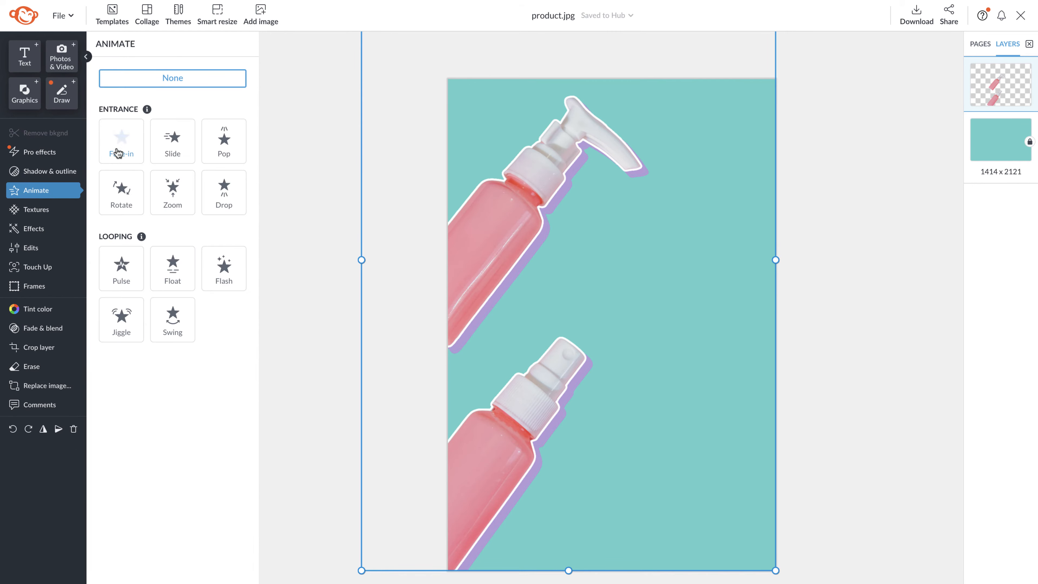
pyautogui.click(121, 141)
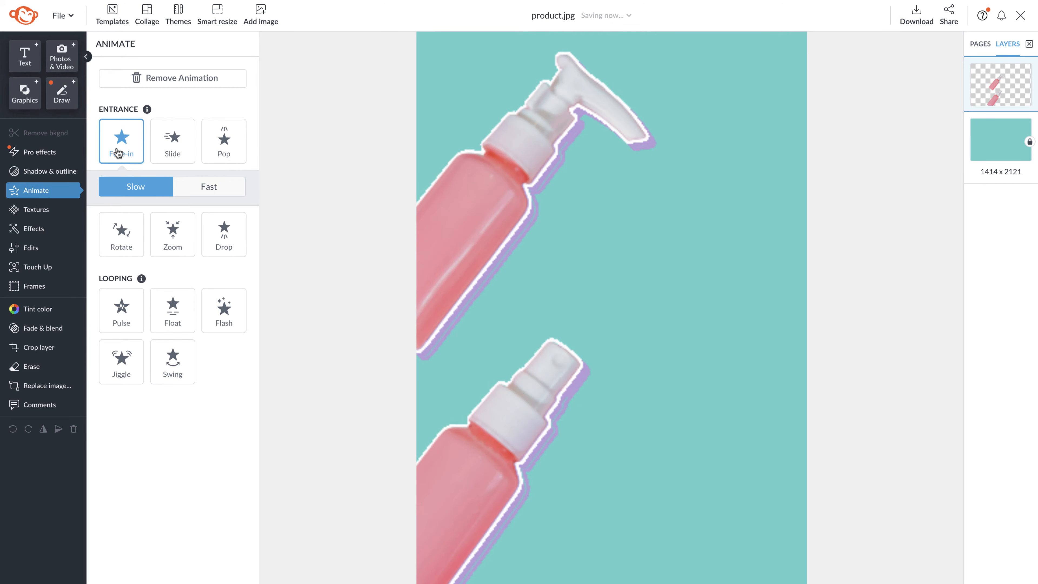
pyautogui.click(224, 141)
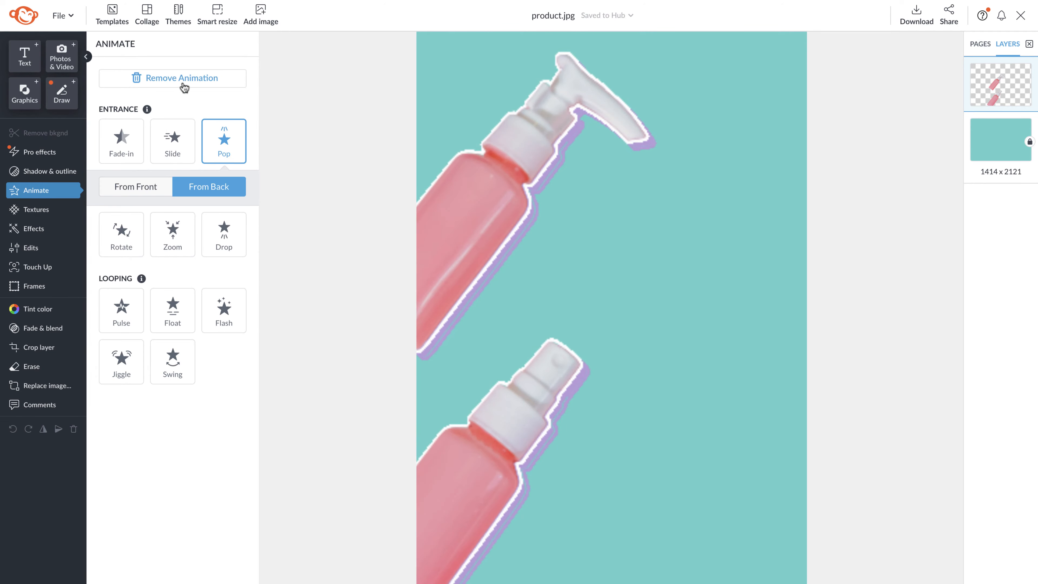
pyautogui.click(35, 209)
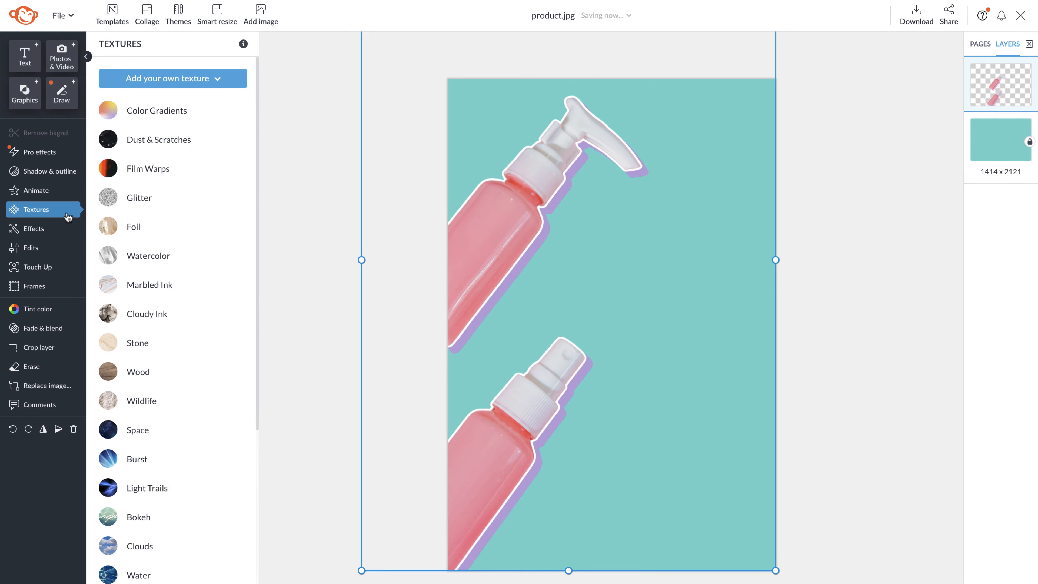
pyautogui.click(156, 110)
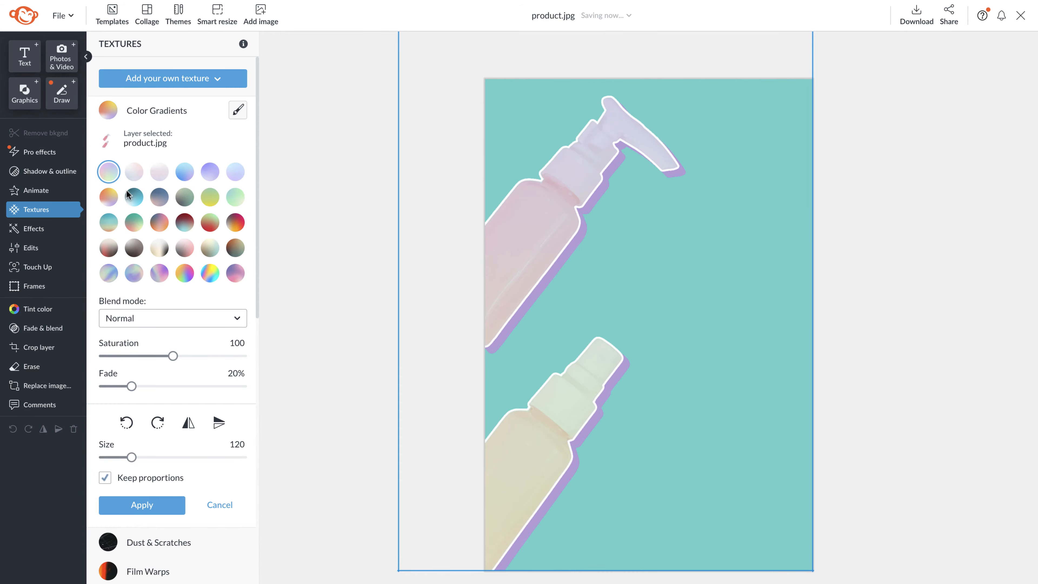
pyautogui.click(172, 318)
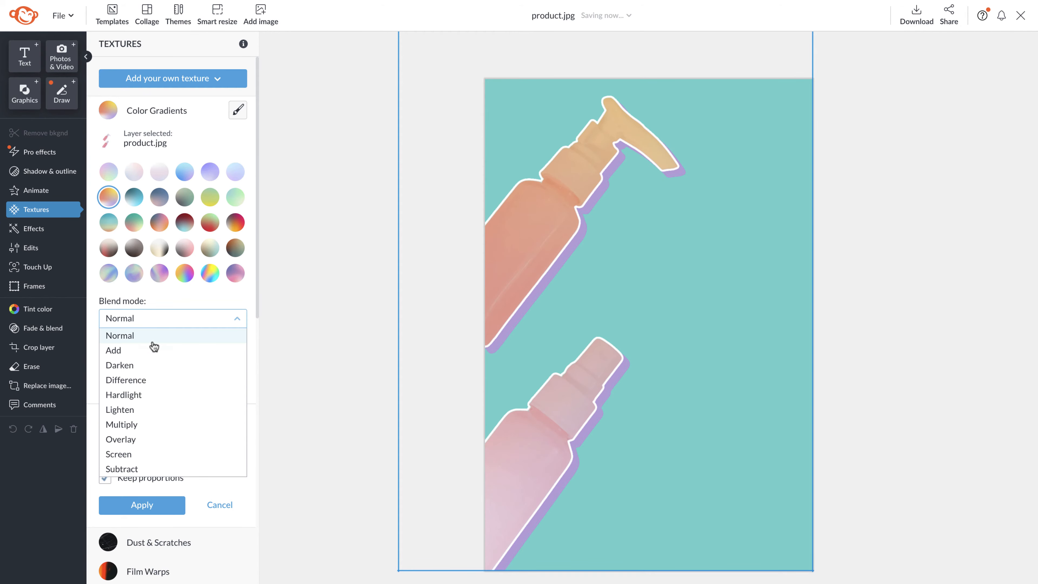
pyautogui.click(124, 394)
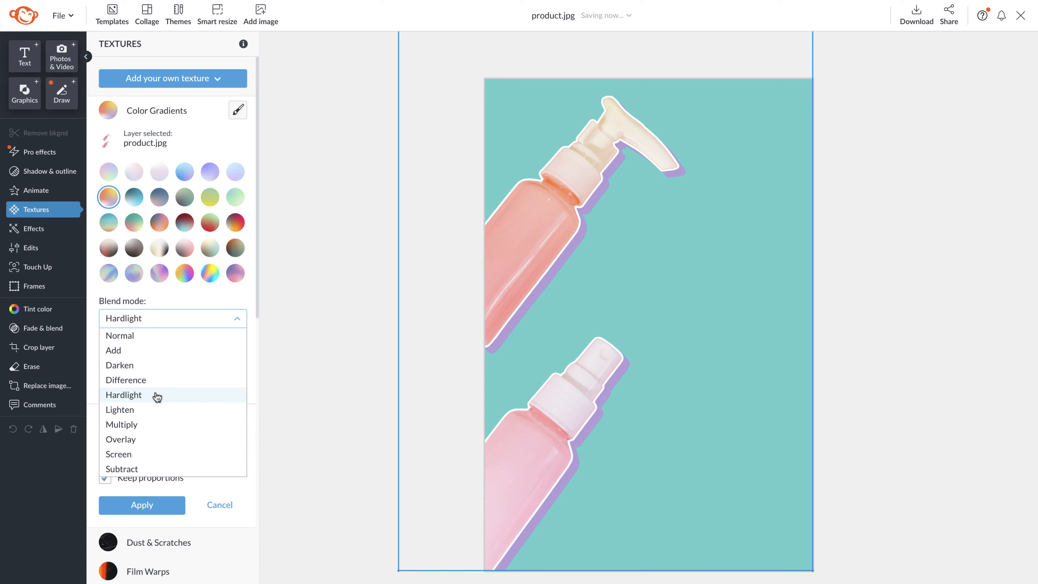
pyautogui.click(123, 394)
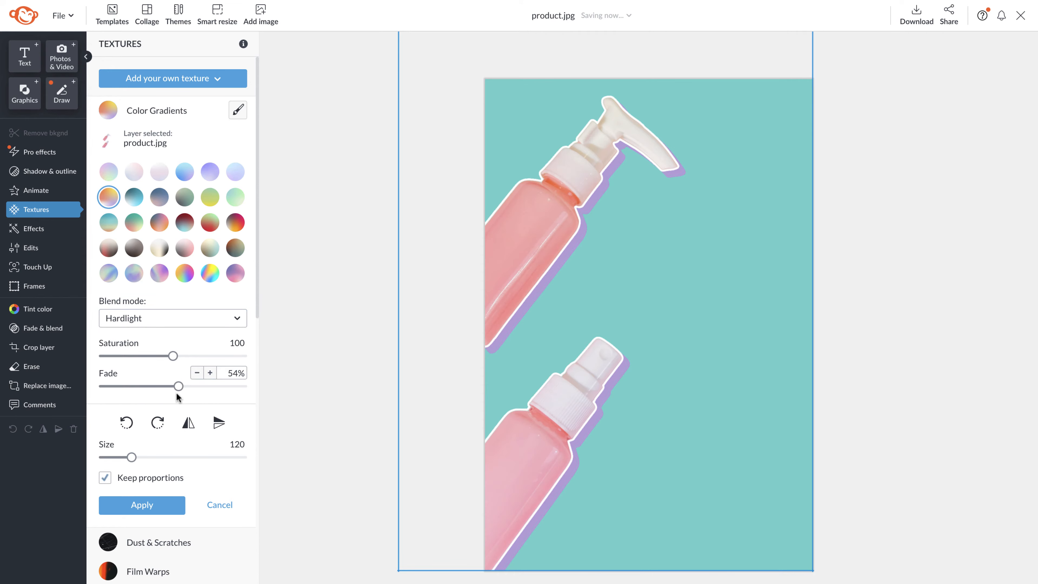
pyautogui.click(141, 505)
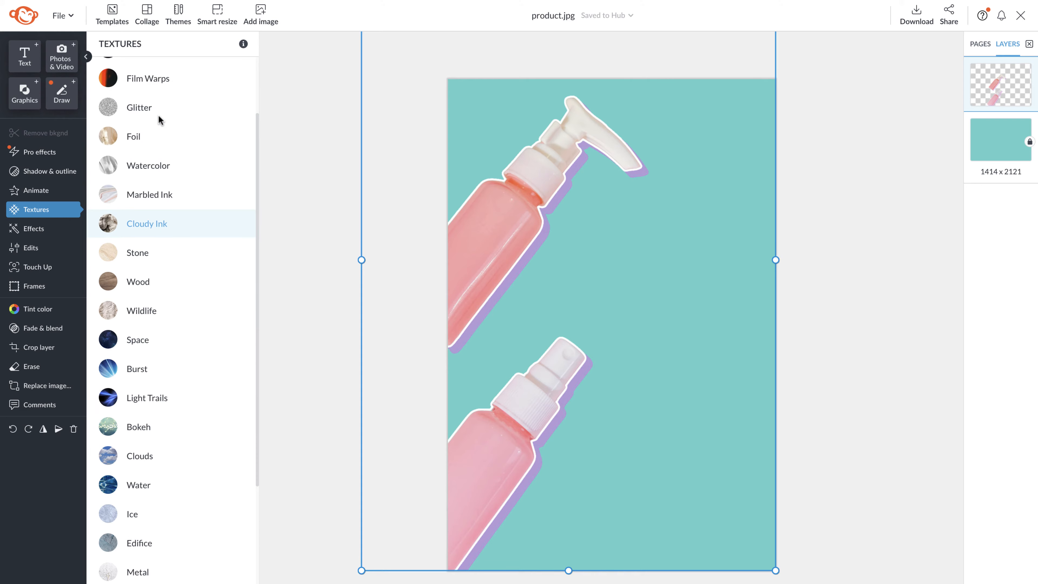
pyautogui.click(139, 107)
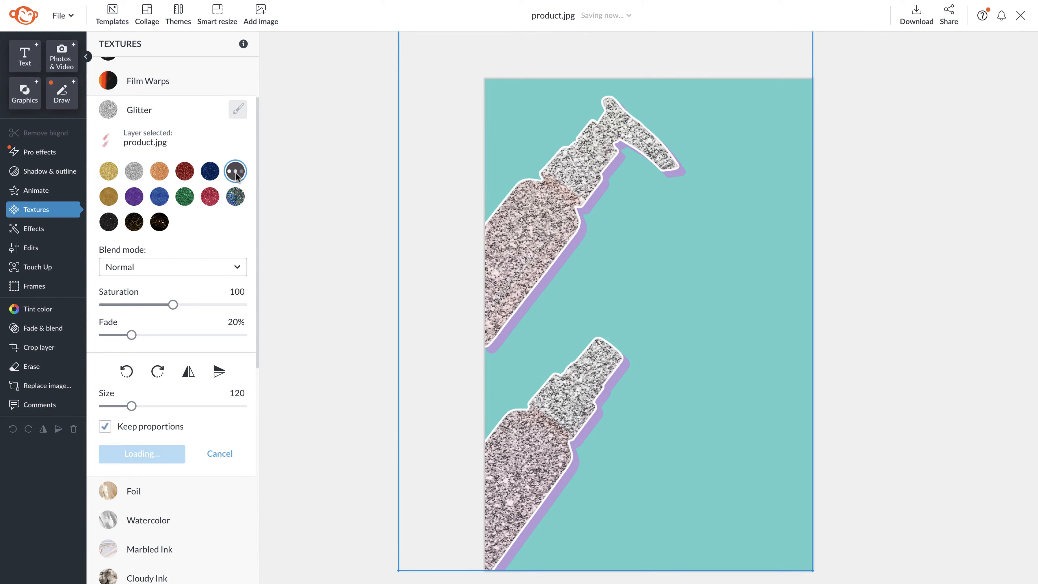
pyautogui.click(235, 171)
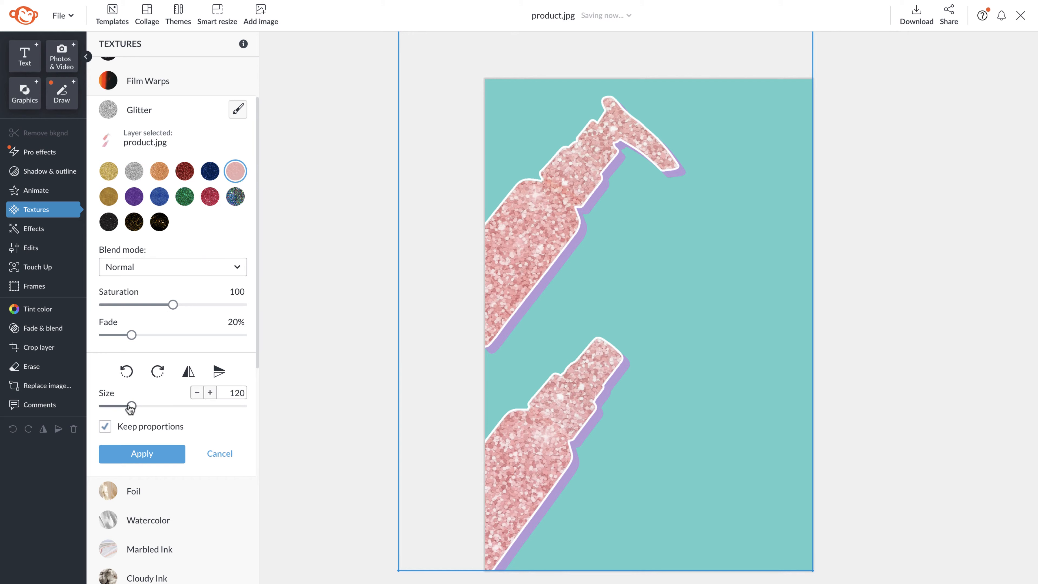
pyautogui.click(172, 266)
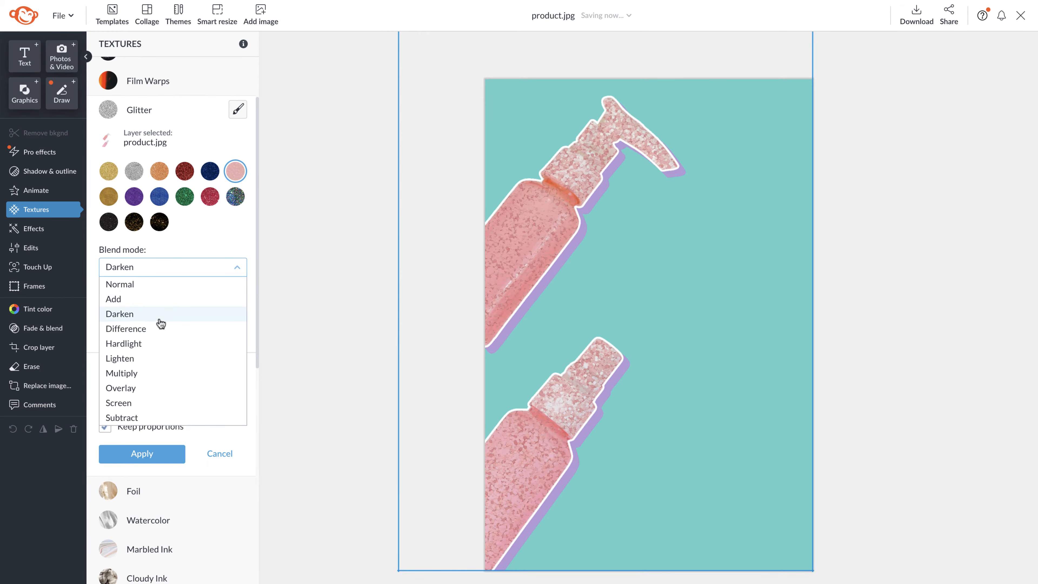
pyautogui.click(124, 343)
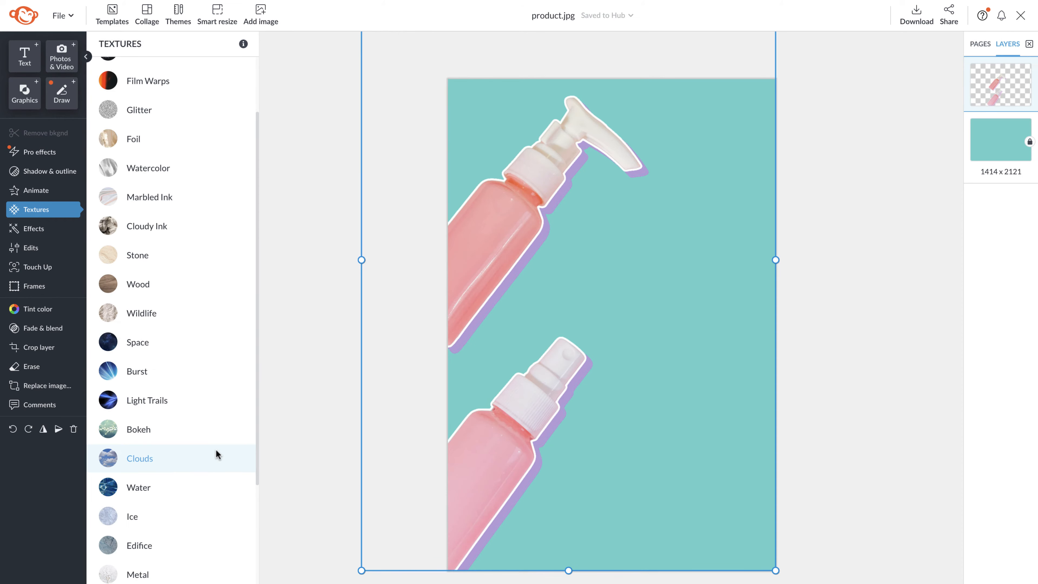
# Preview the Tucson effect on the bottles at about 53% fade, then discard it.
pyautogui.click(33, 228)
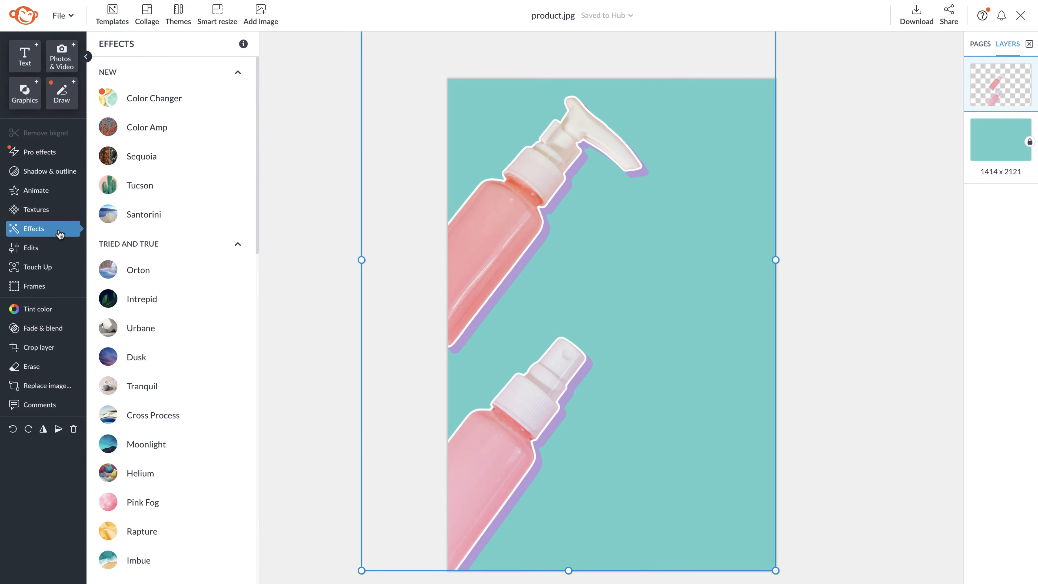
pyautogui.click(139, 185)
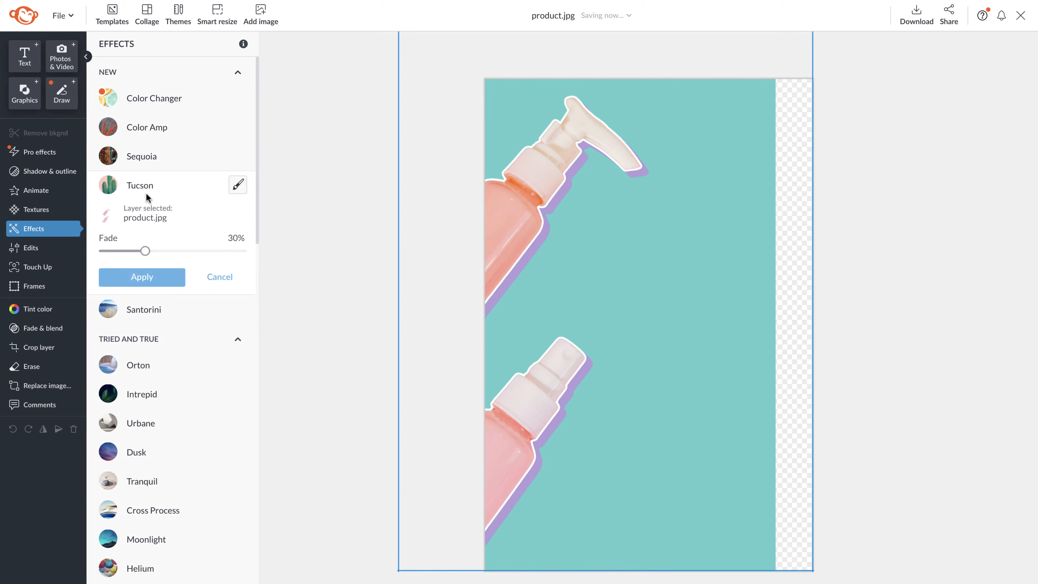
pyautogui.moveTo(145, 251); pyautogui.dragTo(178, 251)
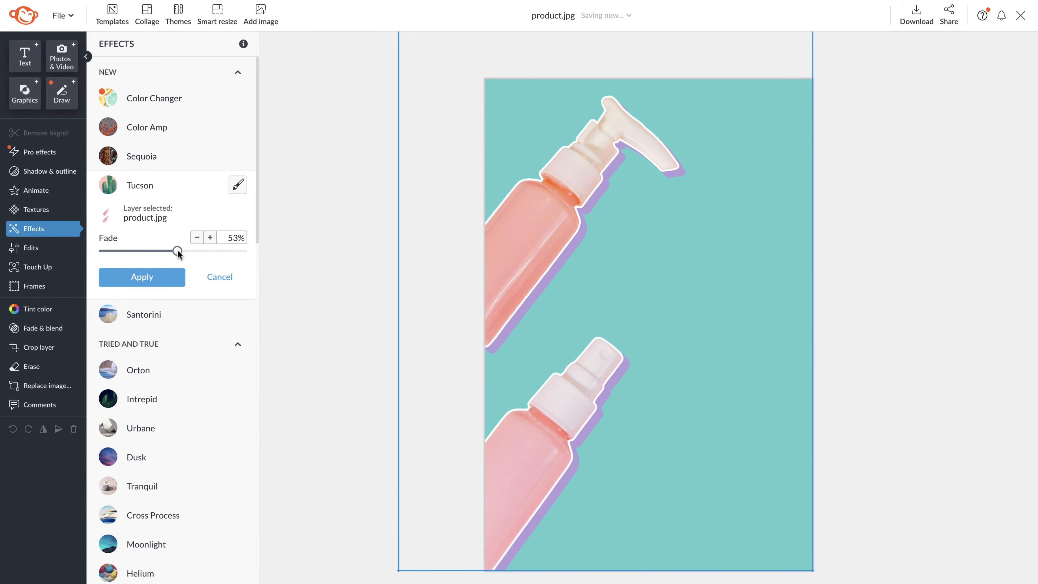
pyautogui.click(31, 247)
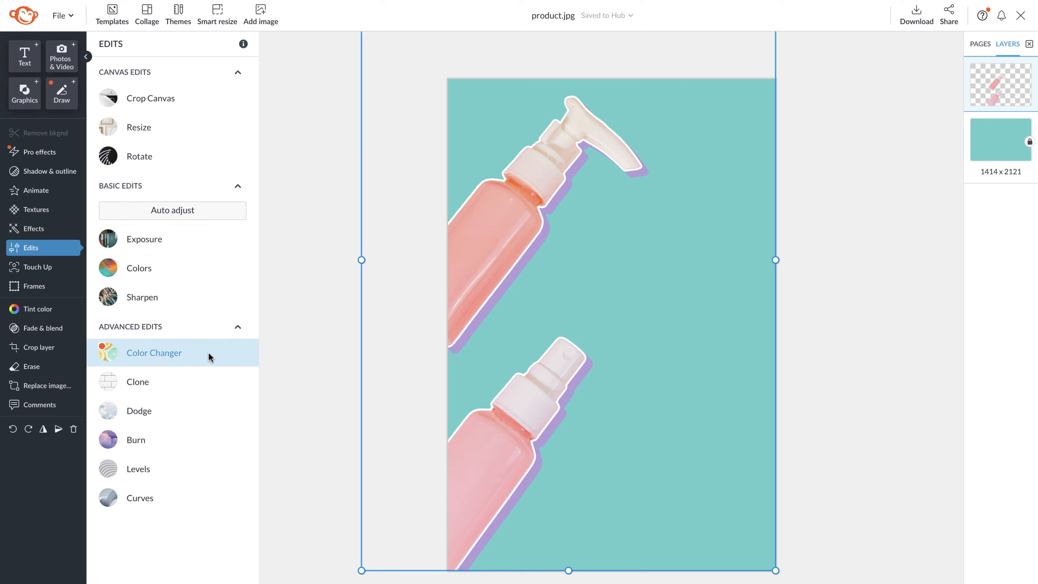
# Hue-shift the bottles' red tones by about -53° with Color Changer to pink and lavender, then list the touch-up tools.
pyautogui.click(154, 352)
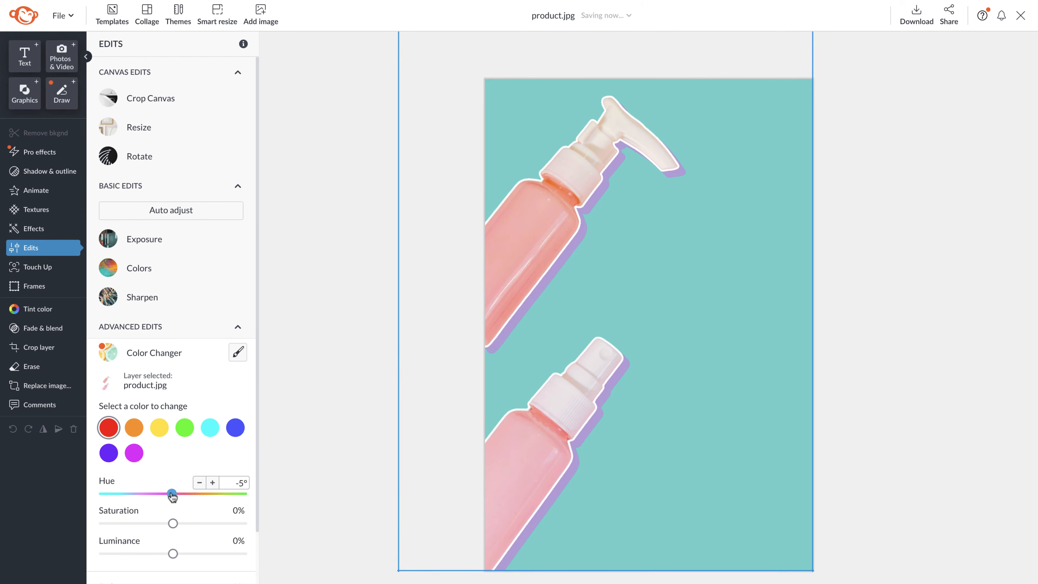
pyautogui.moveTo(171, 493); pyautogui.dragTo(240, 494)
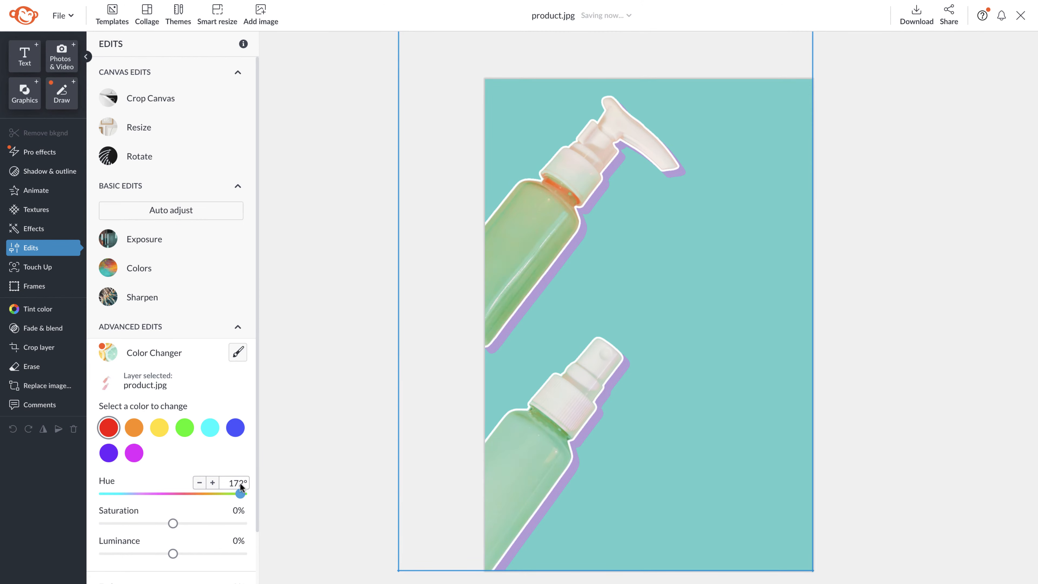
pyautogui.moveTo(240, 493); pyautogui.dragTo(153, 493)
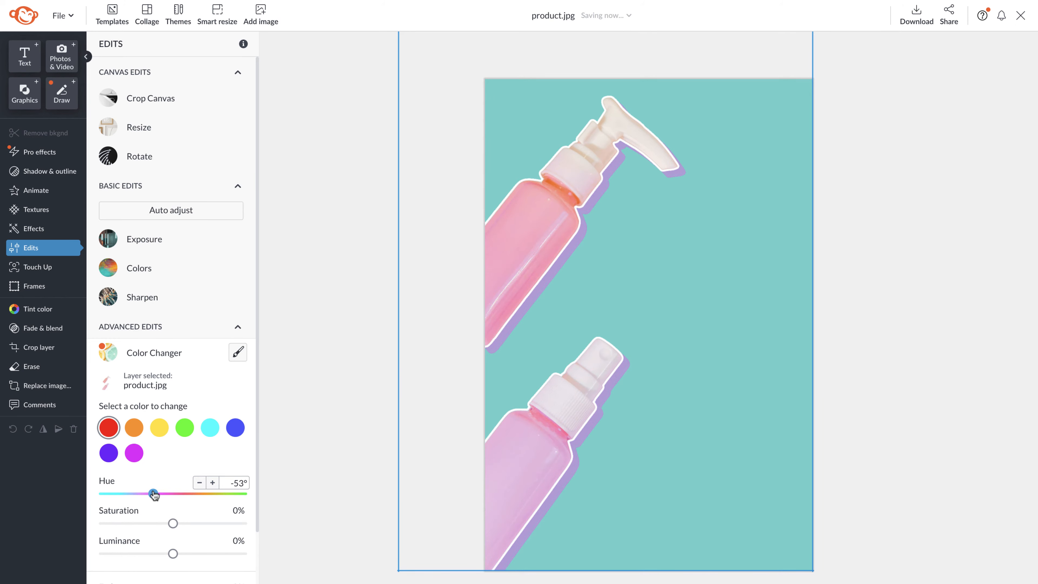
pyautogui.moveTo(154, 494); pyautogui.dragTo(144, 494)
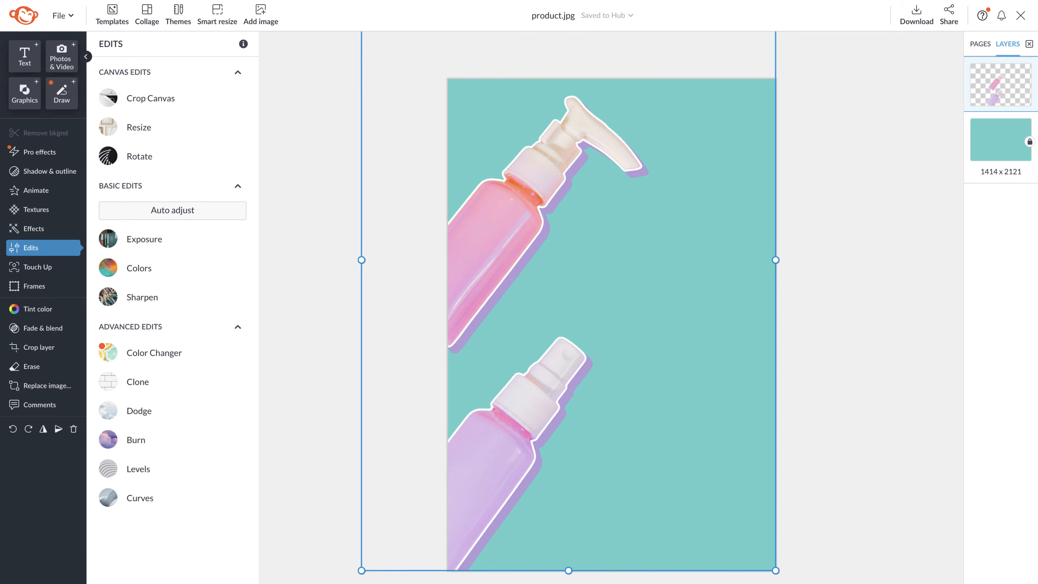
pyautogui.click(37, 267)
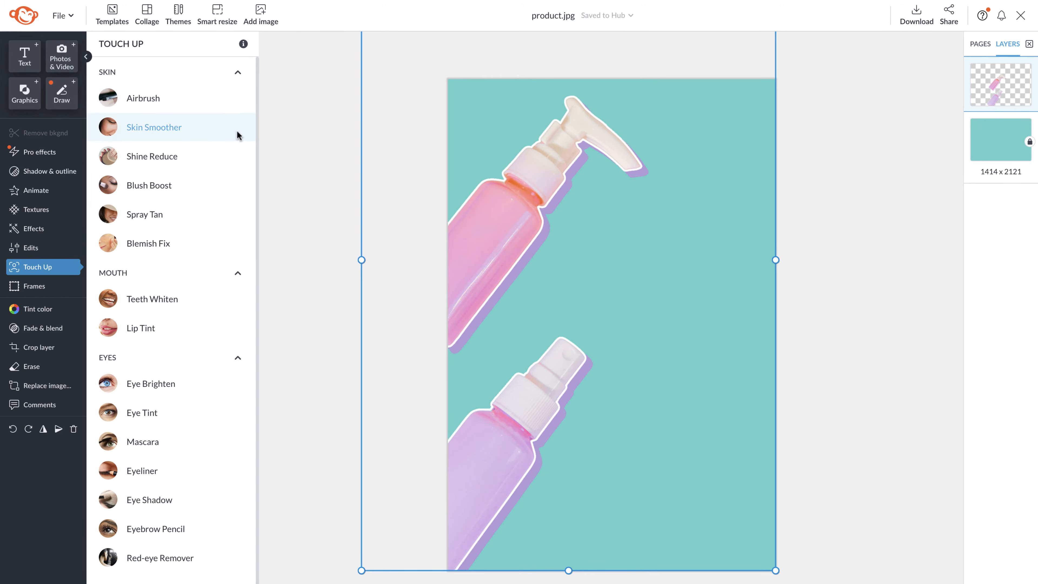
pyautogui.moveTo(218, 269)
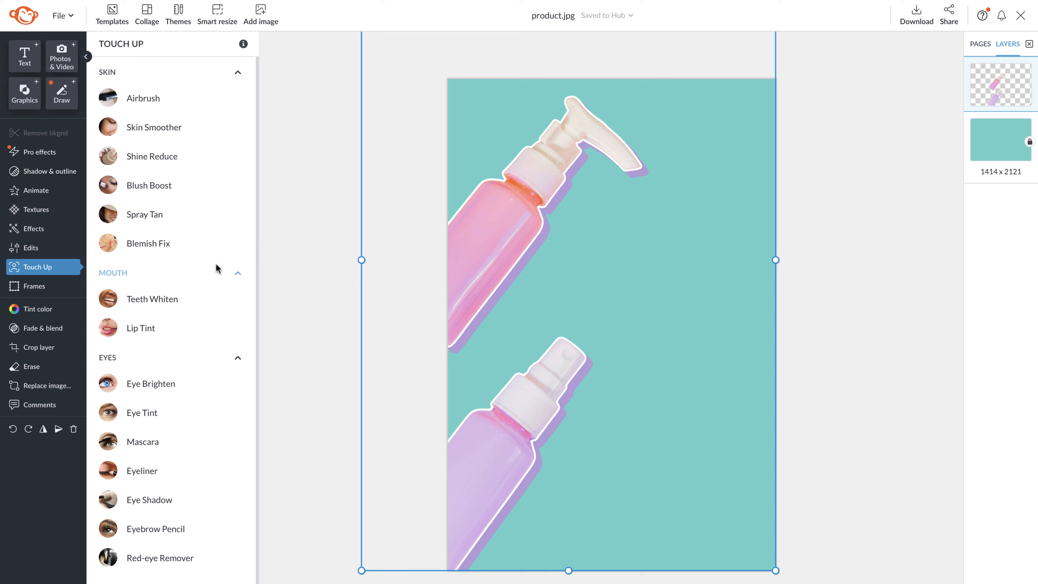
pyautogui.click(34, 286)
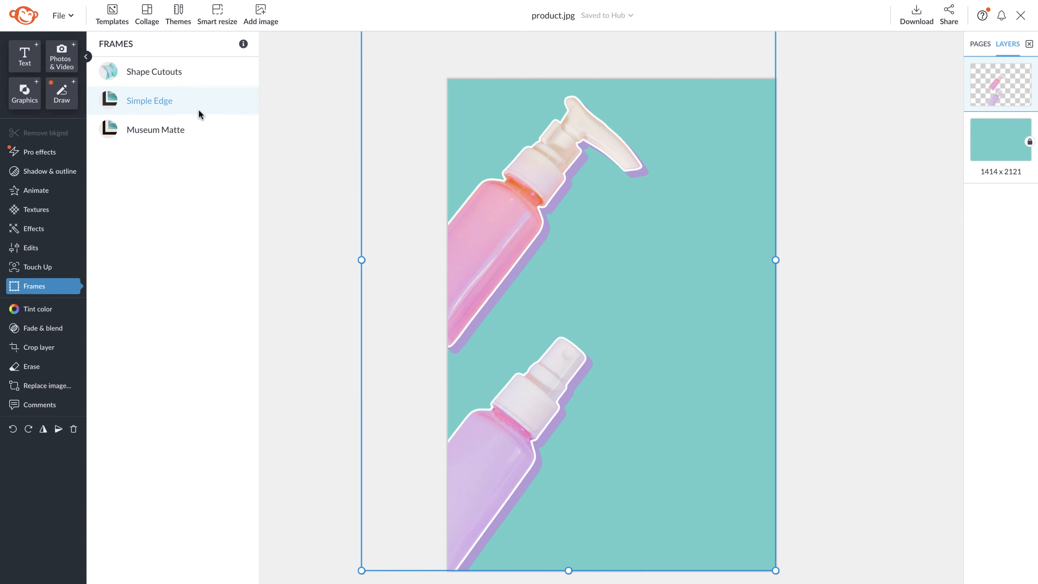
pyautogui.click(37, 309)
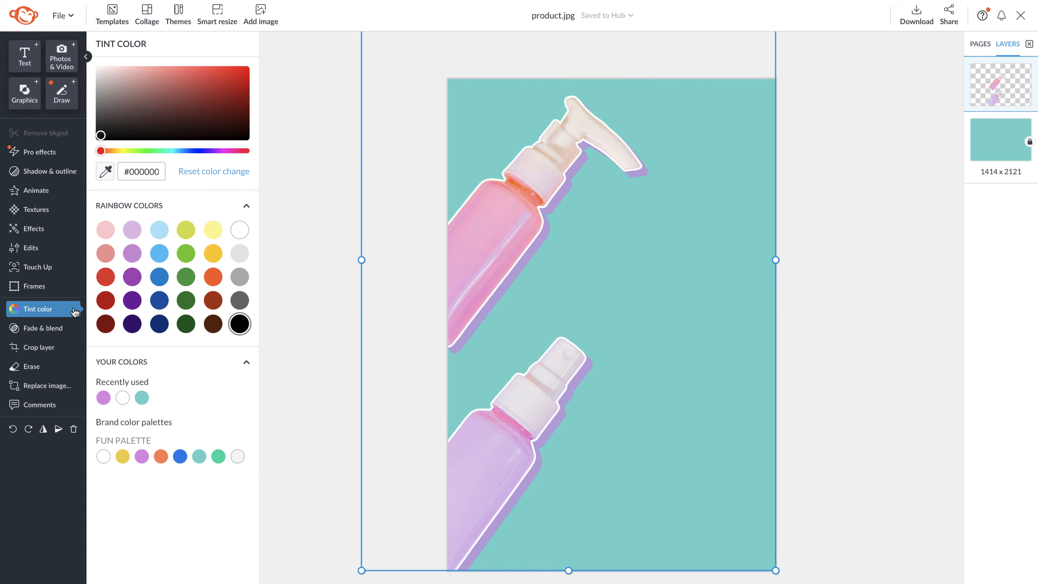
pyautogui.click(41, 328)
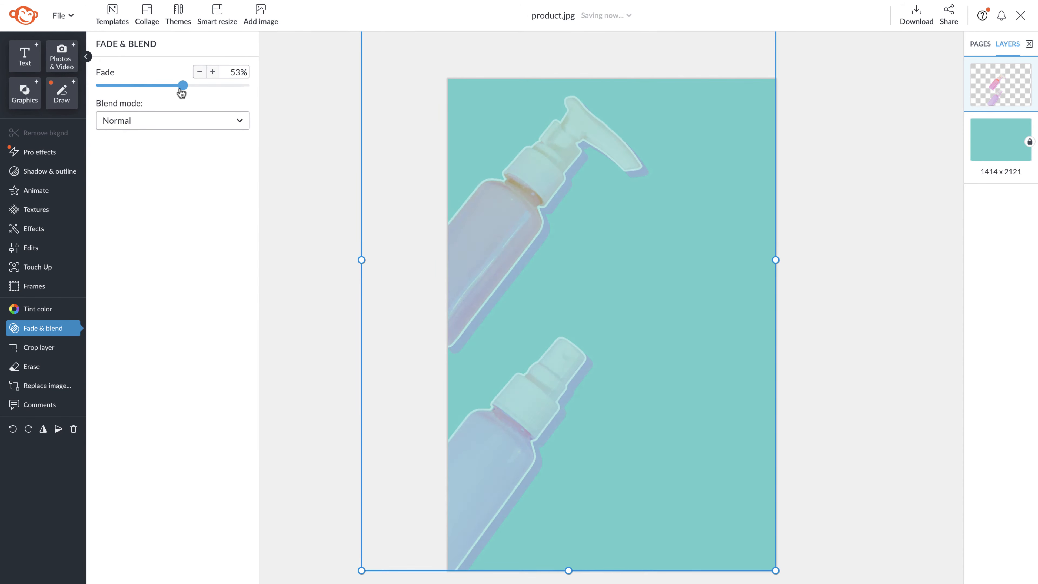
pyautogui.moveTo(184, 85); pyautogui.dragTo(101, 85)
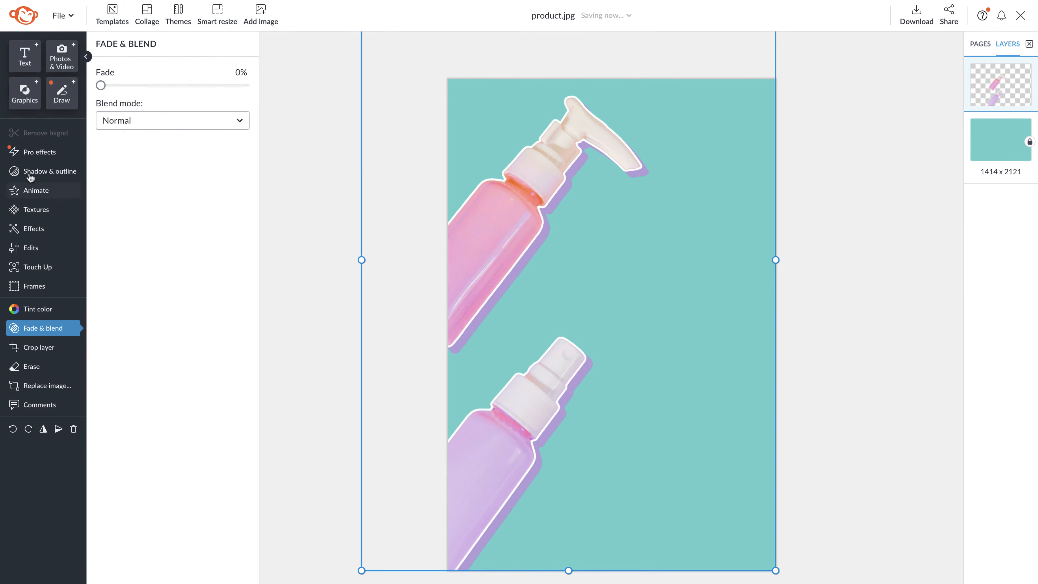
pyautogui.click(34, 347)
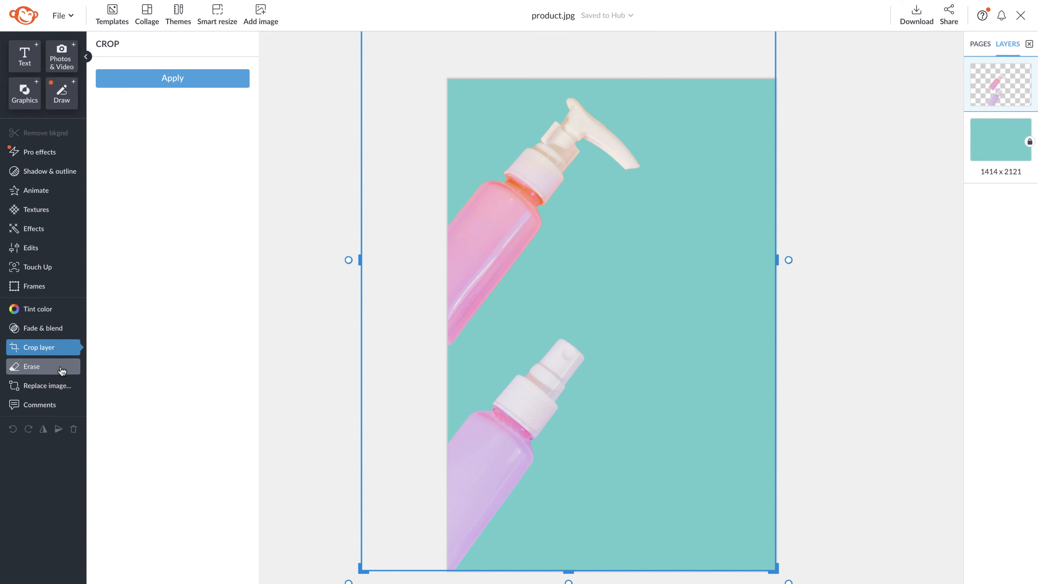
pyautogui.click(31, 366)
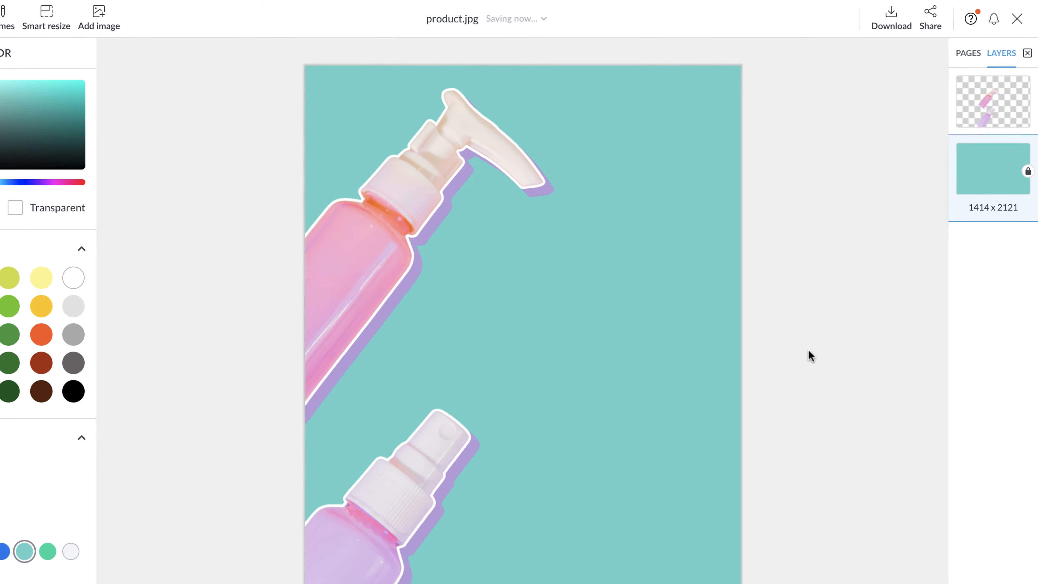
pyautogui.click(993, 18)
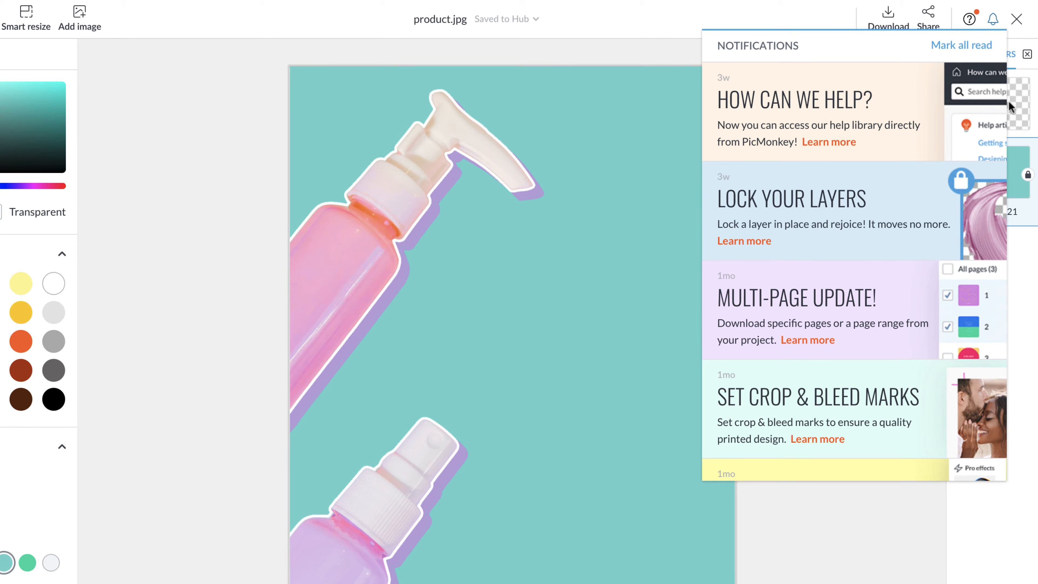
pyautogui.scroll(-3)
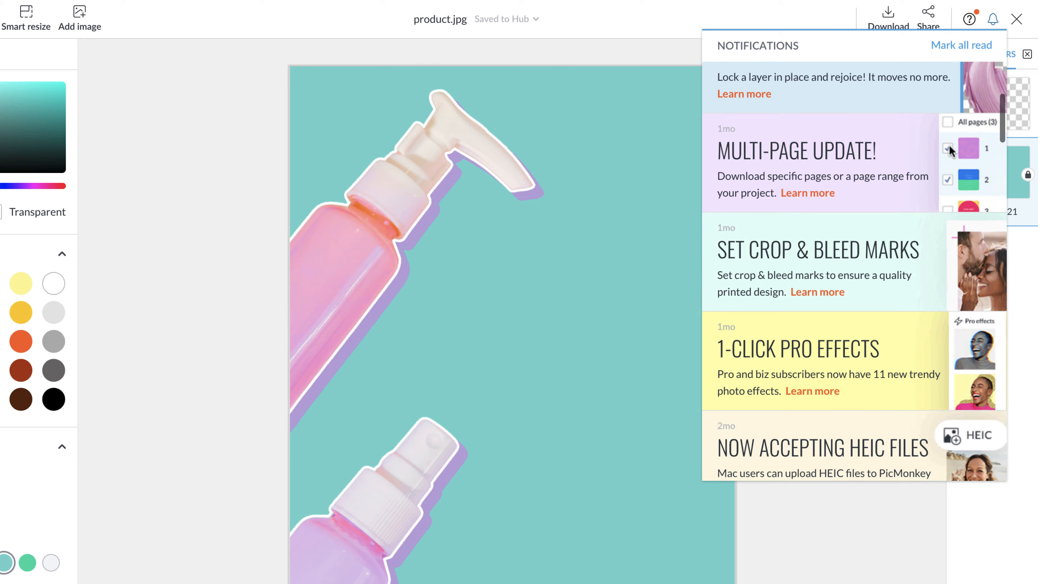
pyautogui.scroll(-3)
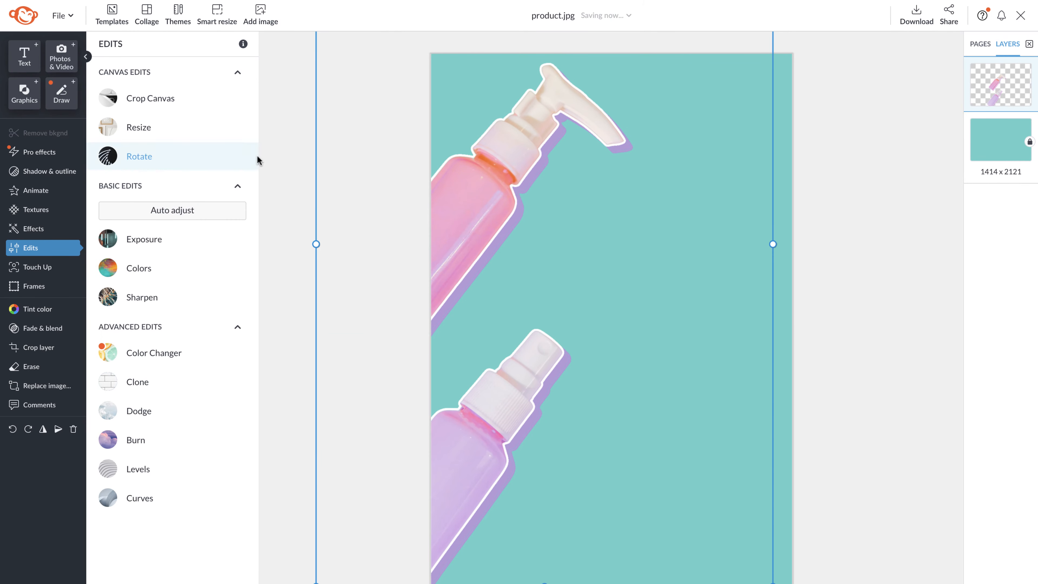
# Add white HUGE SALE text and paint-stroke graphics, recolouring the yellow stroke purple.
pyautogui.click(24, 92)
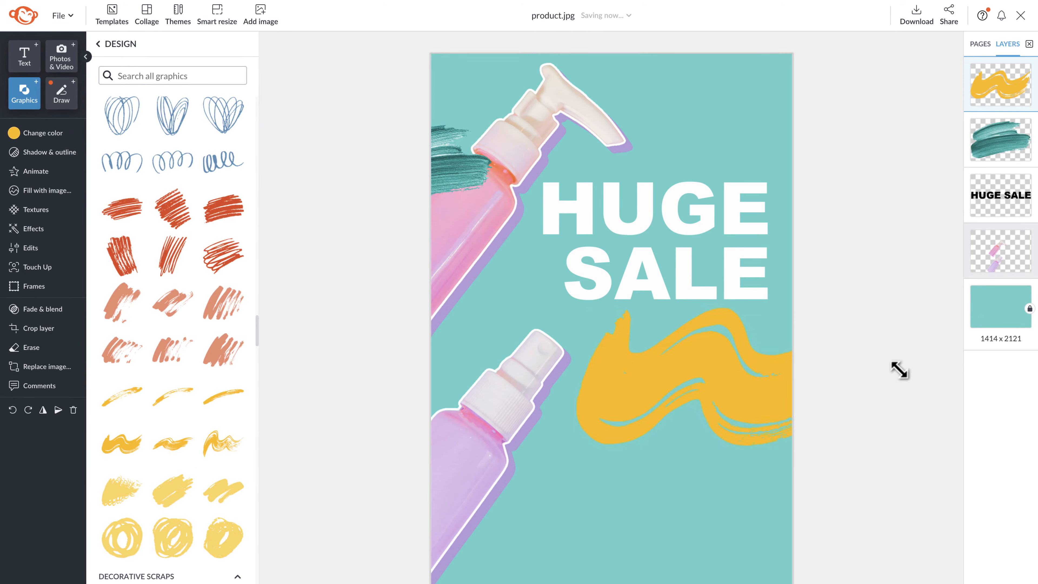
pyautogui.click(141, 457)
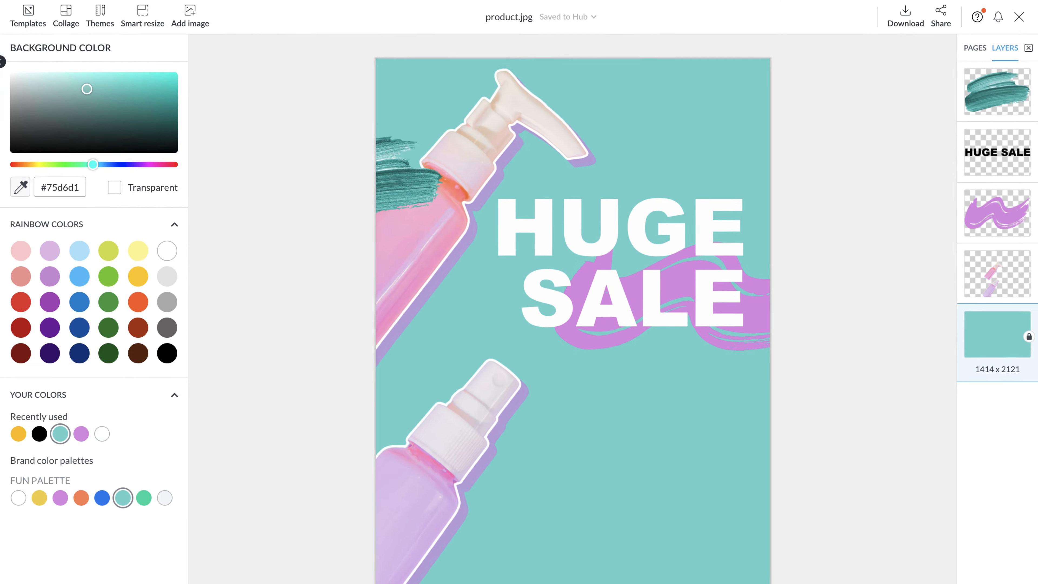
pyautogui.click(1029, 47)
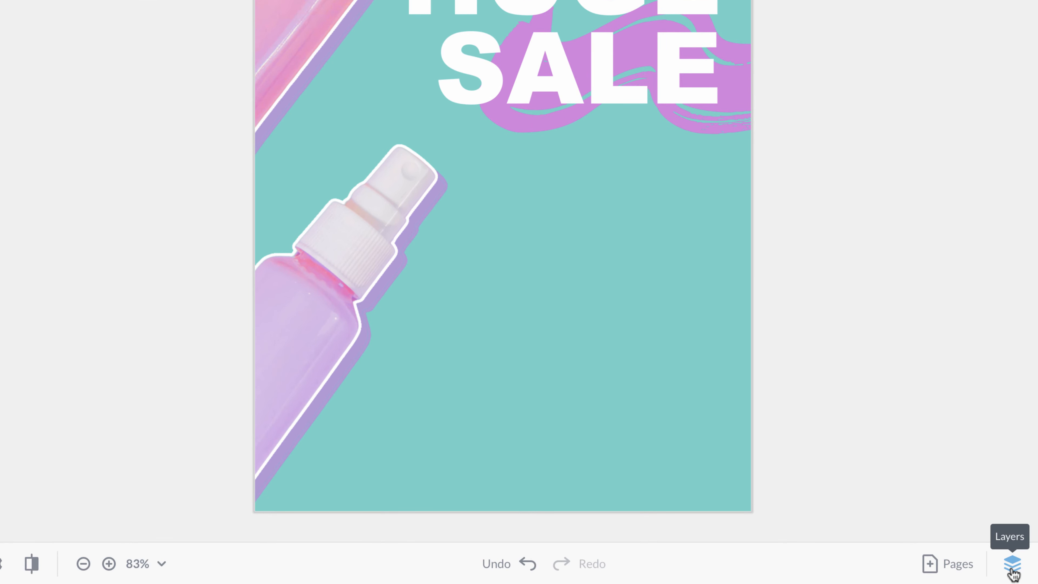
# Show the Layers list and the overview of the project's pages.
pyautogui.click(1013, 563)
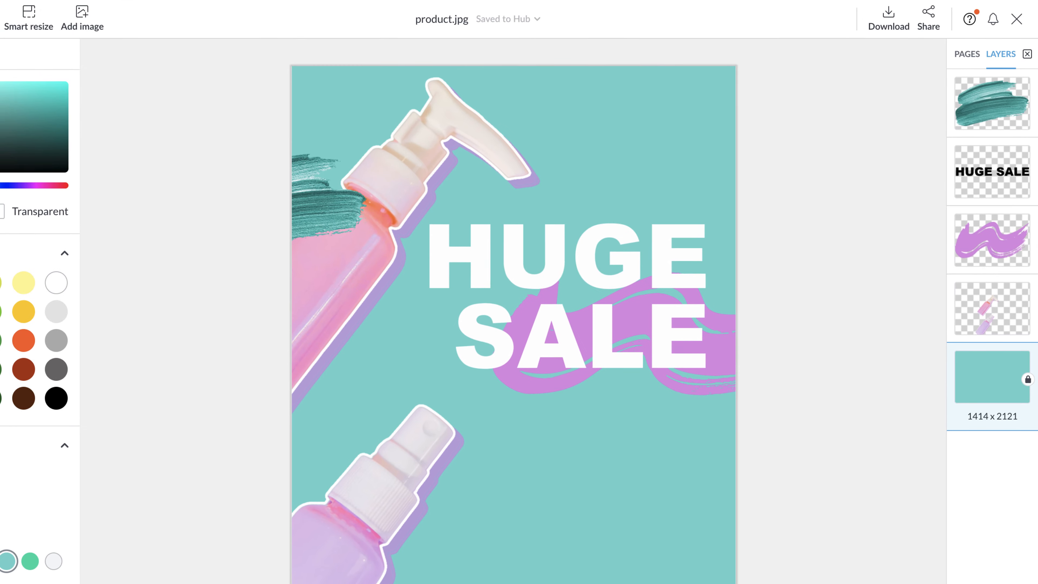
pyautogui.click(967, 54)
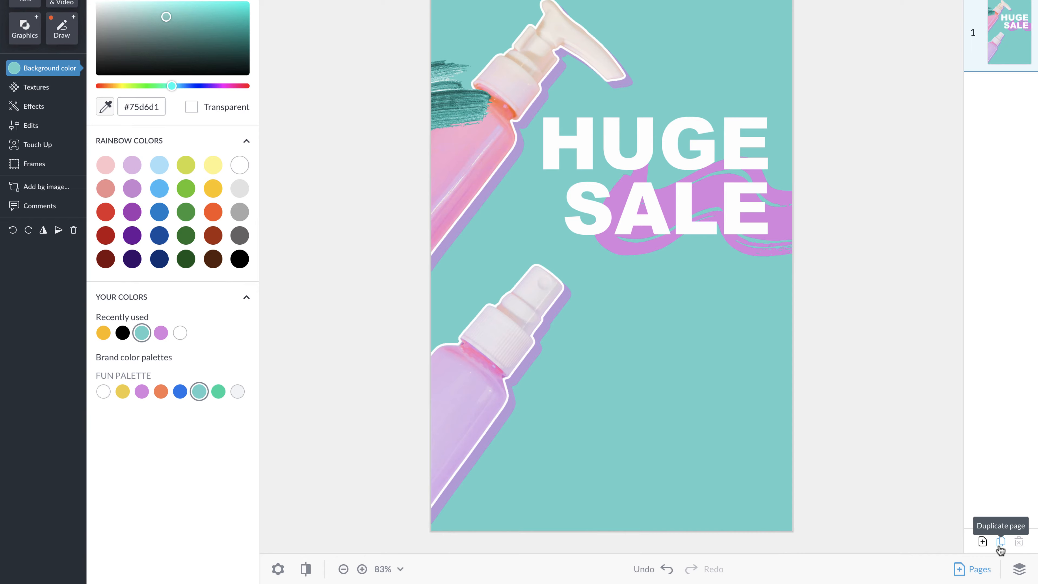
# Duplicate the poster page and enter 'NOW LIVE' as the text on page 2.
pyautogui.click(1000, 541)
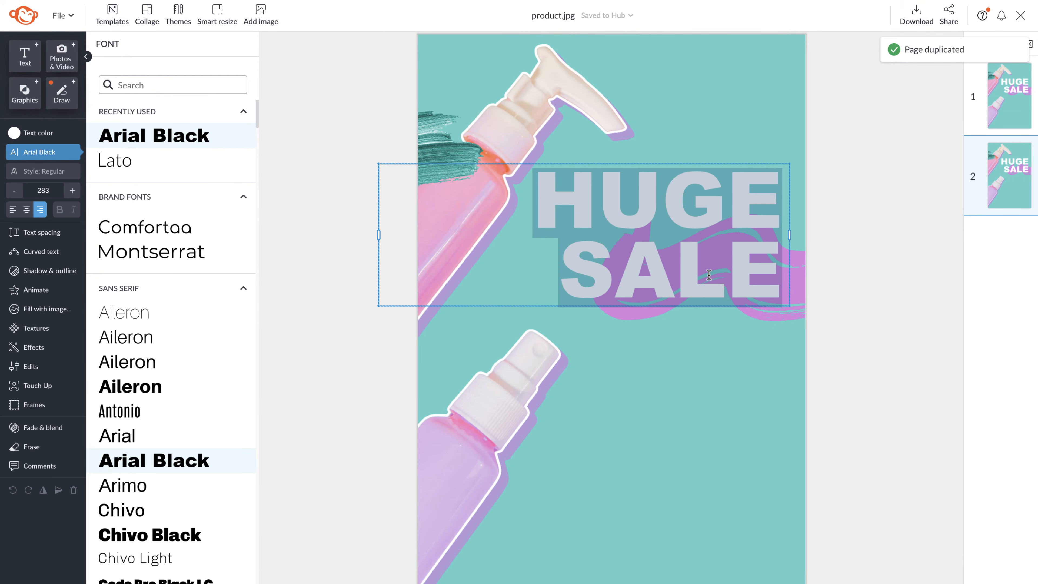
pyautogui.write('NOW LIVE')
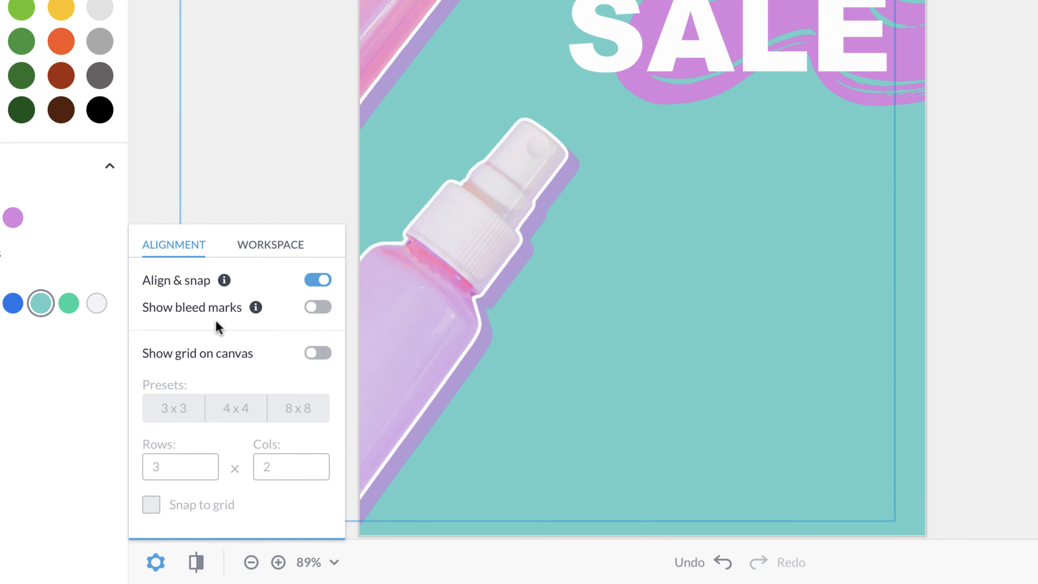
# Turn on bleed marks and a 16 by 16 canvas grid with snap to grid.
pyautogui.click(318, 307)
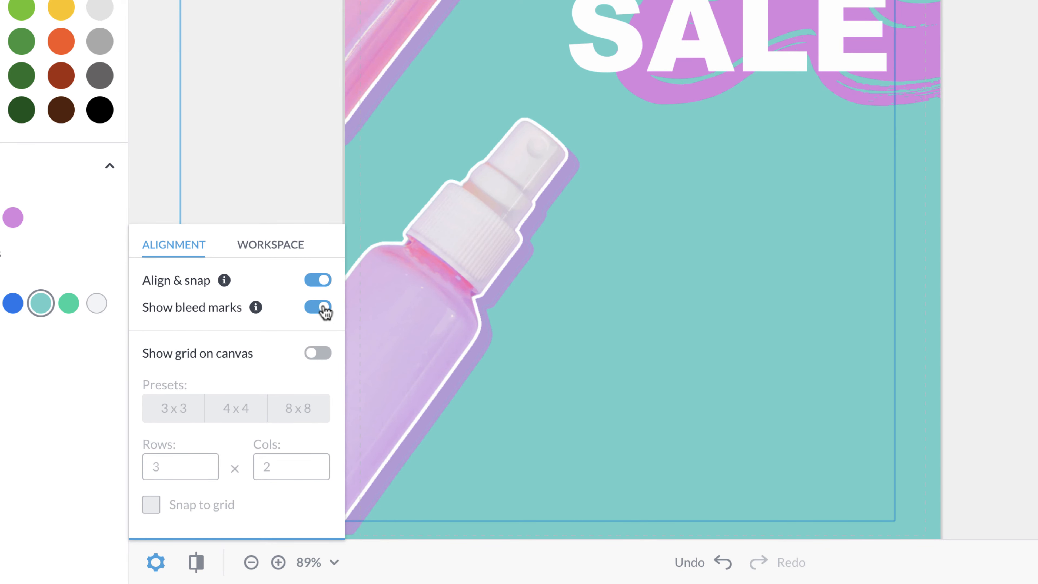
pyautogui.click(317, 352)
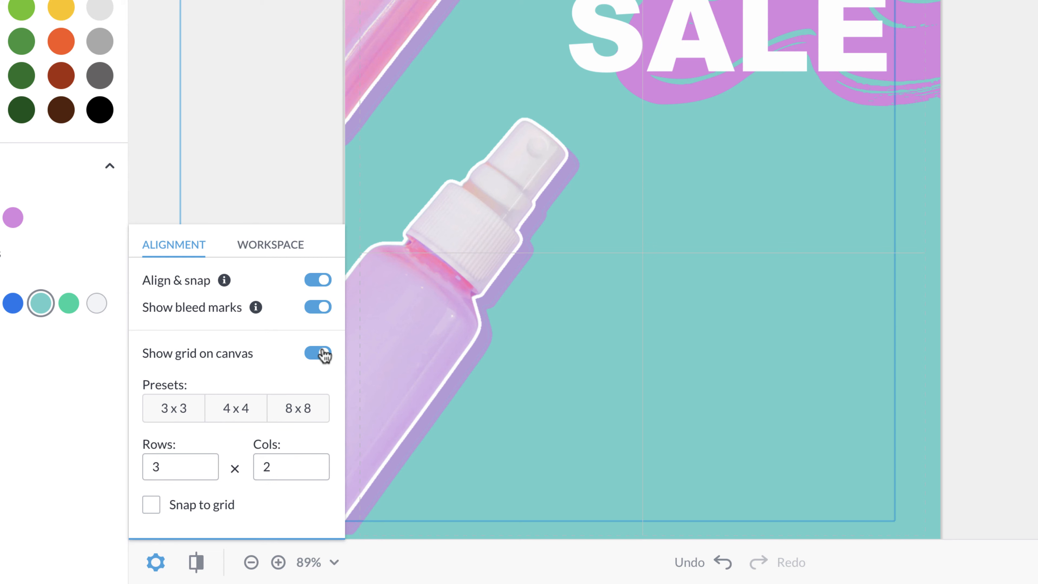
pyautogui.click(235, 408)
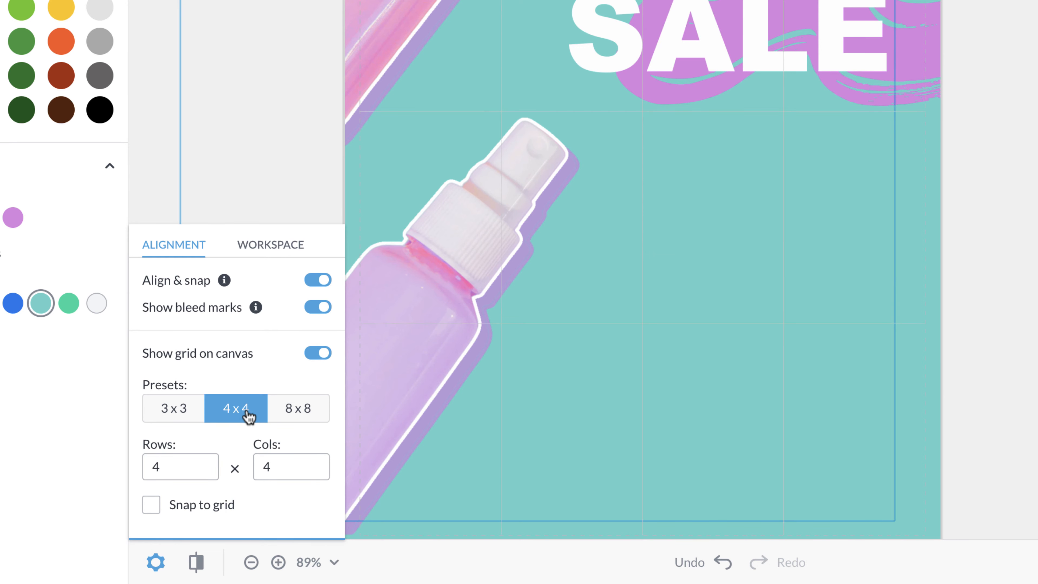
pyautogui.click(298, 408)
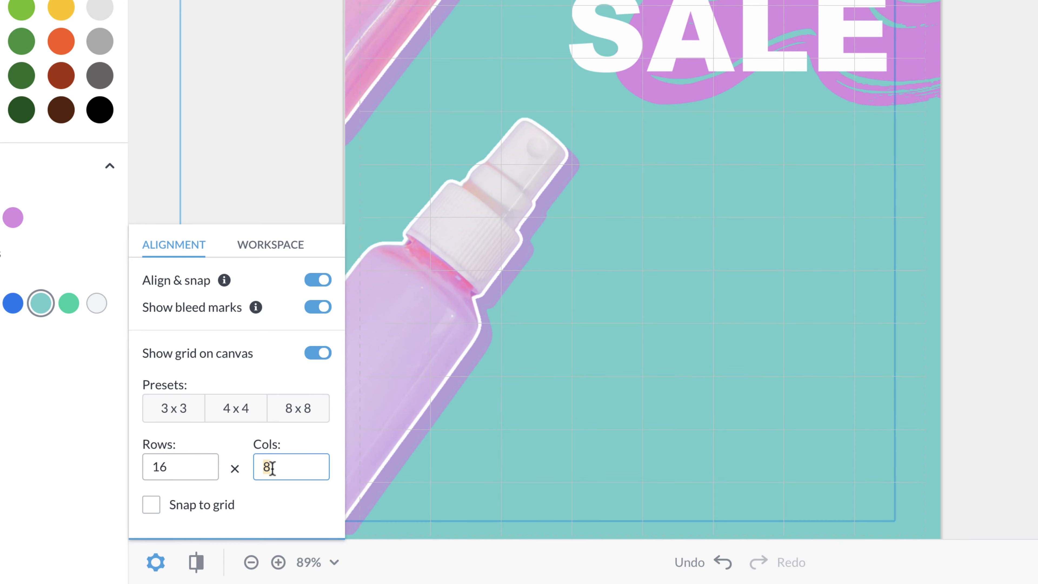
pyautogui.write('16')
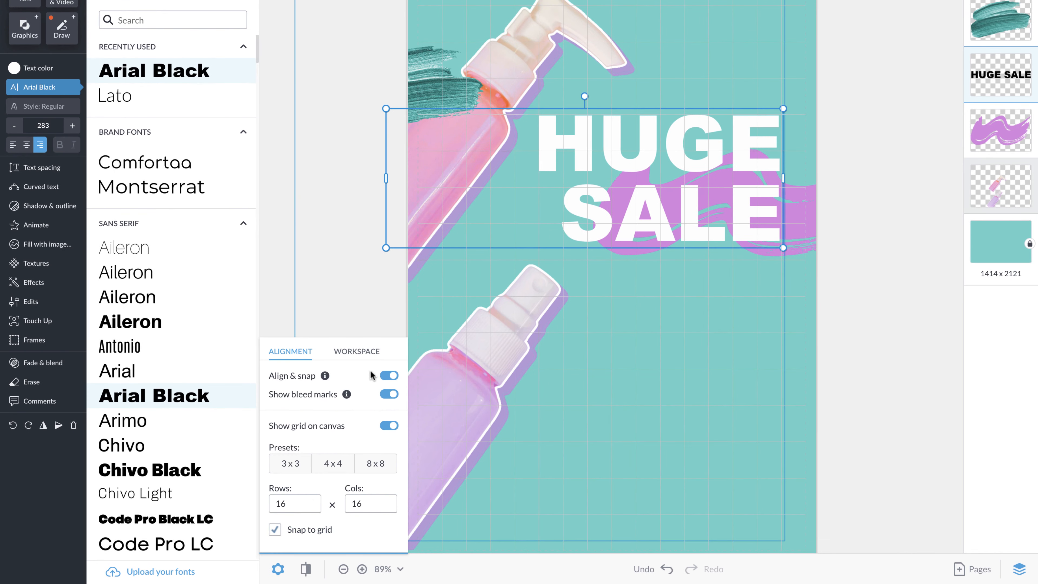
# Set the workspace colour back to light grey and browse the Templates library.
pyautogui.click(356, 351)
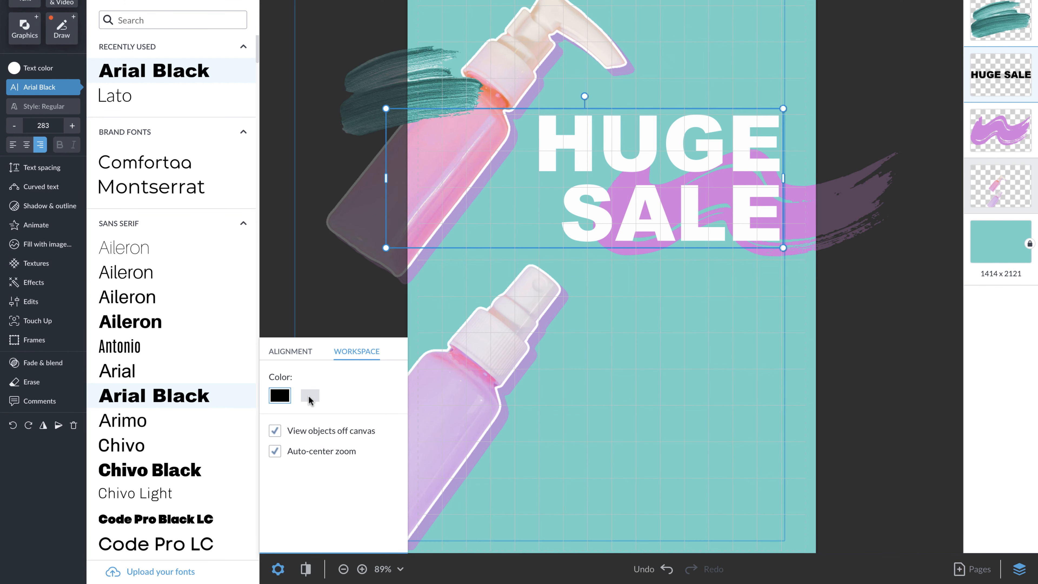
pyautogui.click(275, 431)
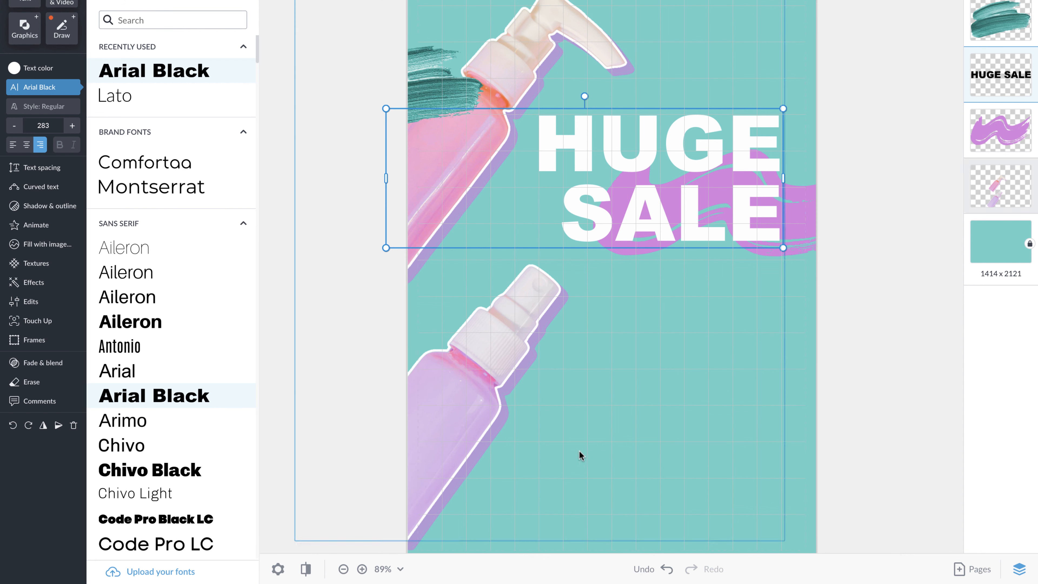
pyautogui.moveTo(305, 570)
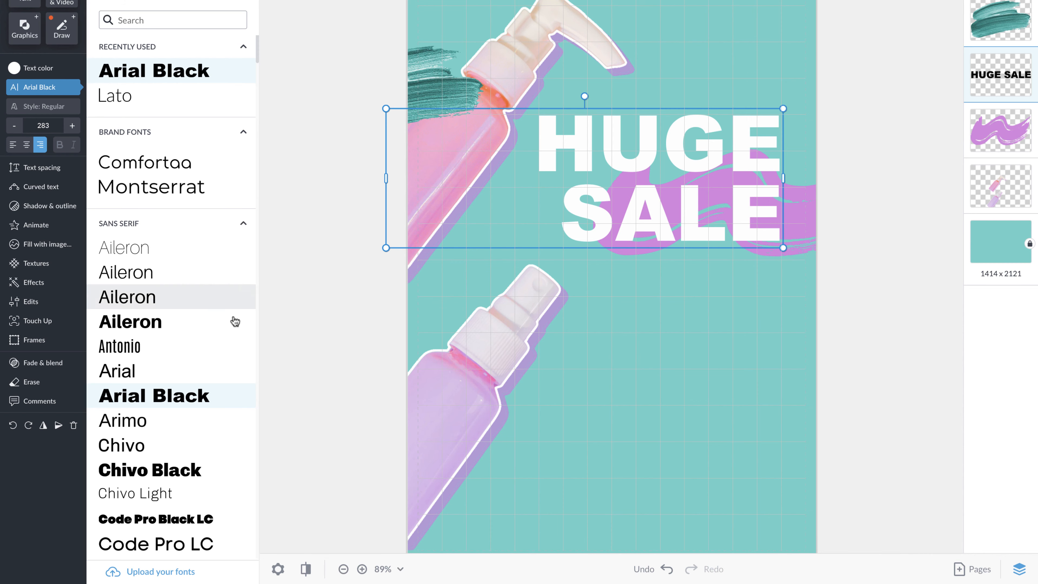
pyautogui.click(111, 14)
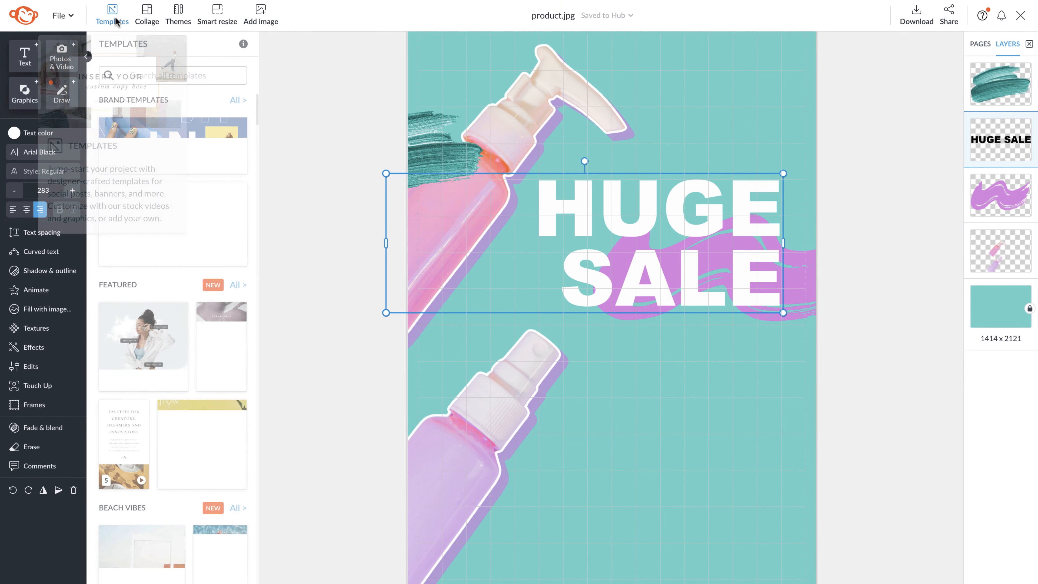